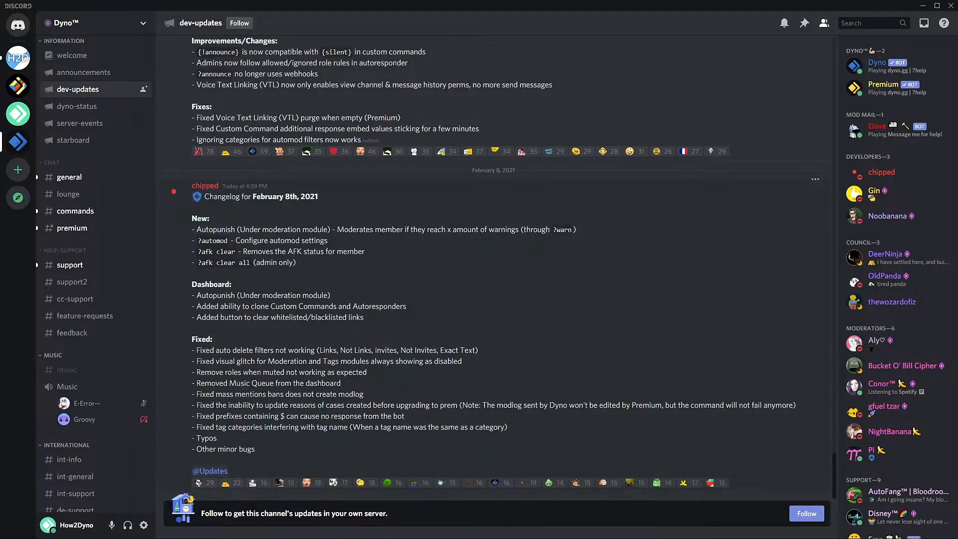
Step: Review the command notes, highlighting the afk clear and auto delete filter lines
double_click(215, 230)
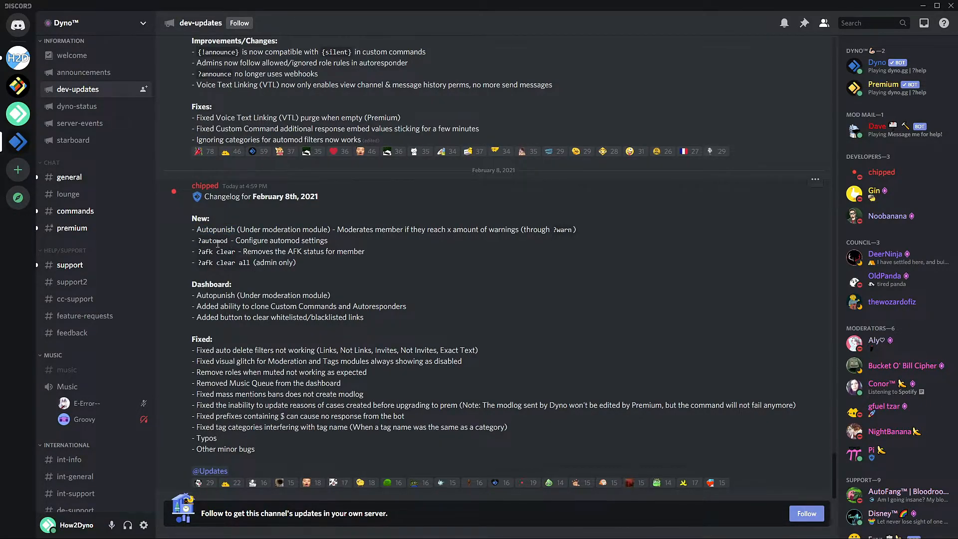
mouse_move(218, 238)
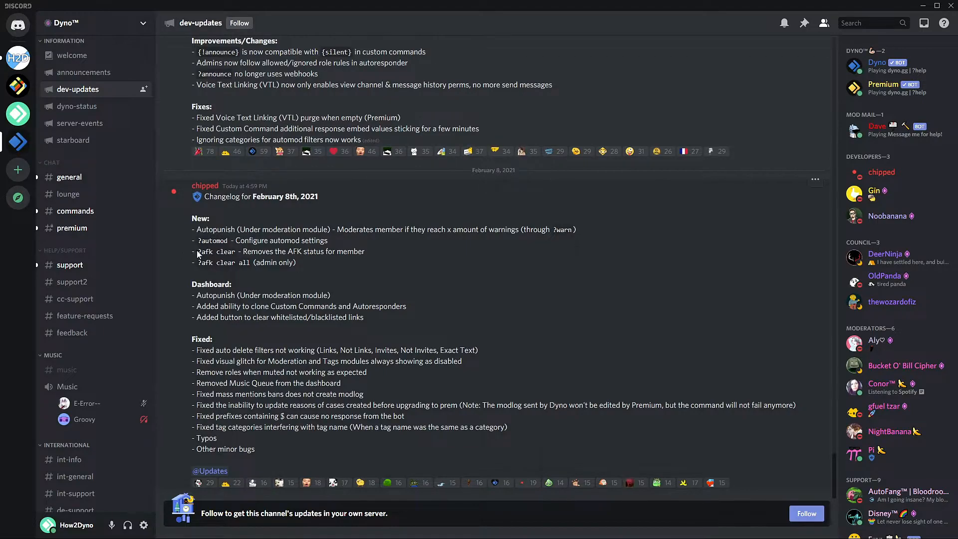
left_click_drag(197, 251, 292, 262)
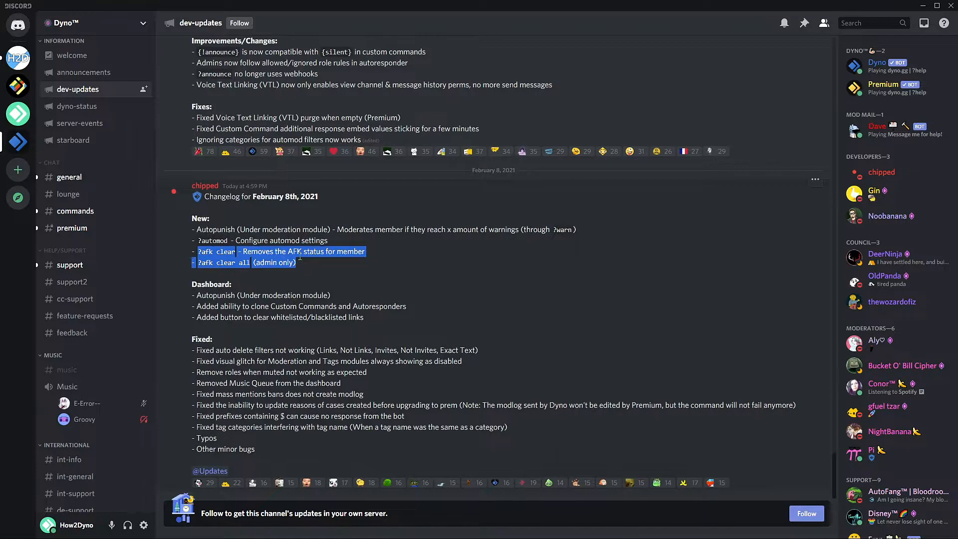
left_click(254, 317)
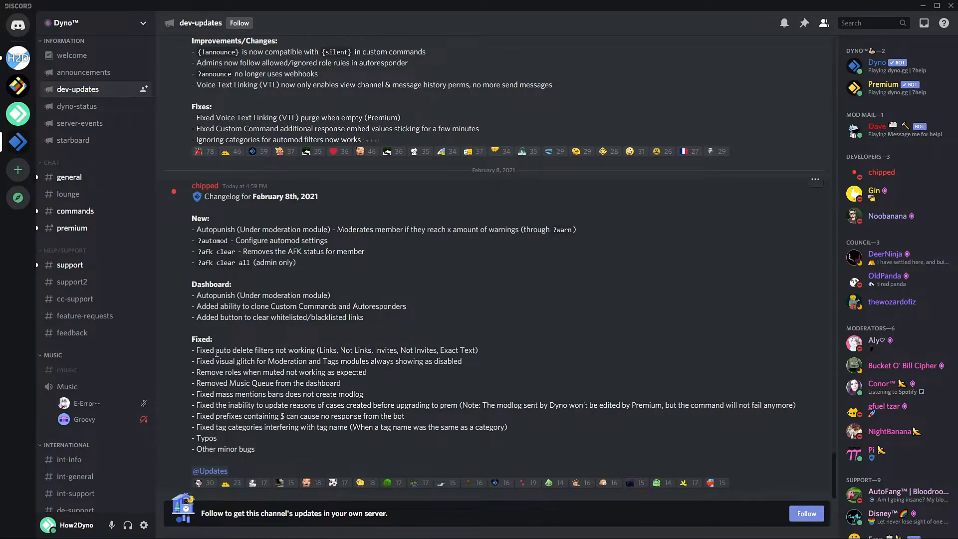
double_click(234, 350)
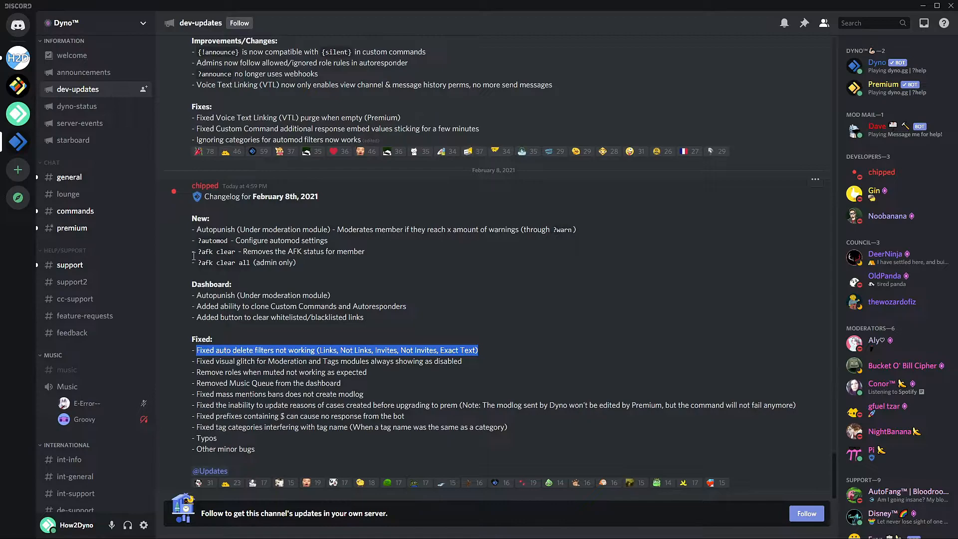
mouse_move(84, 283)
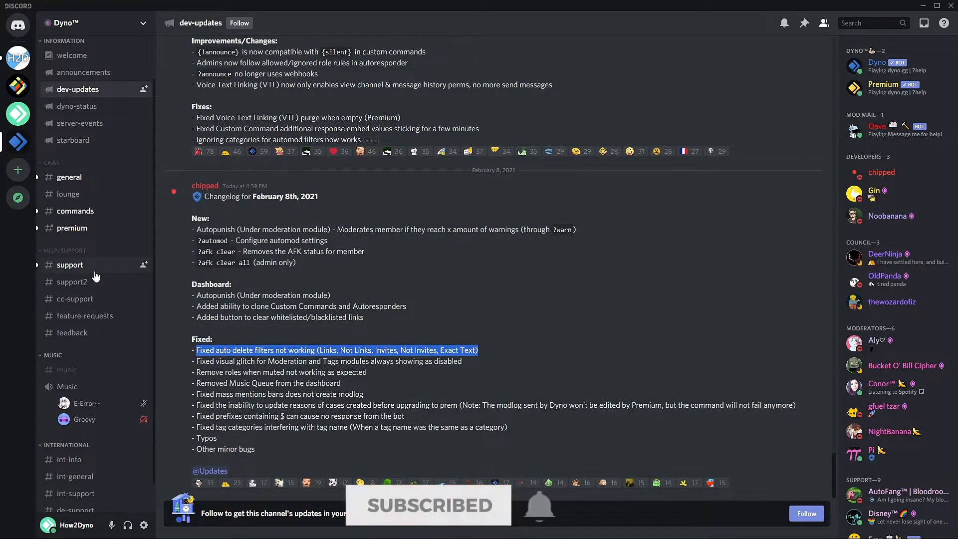
mouse_move(100, 265)
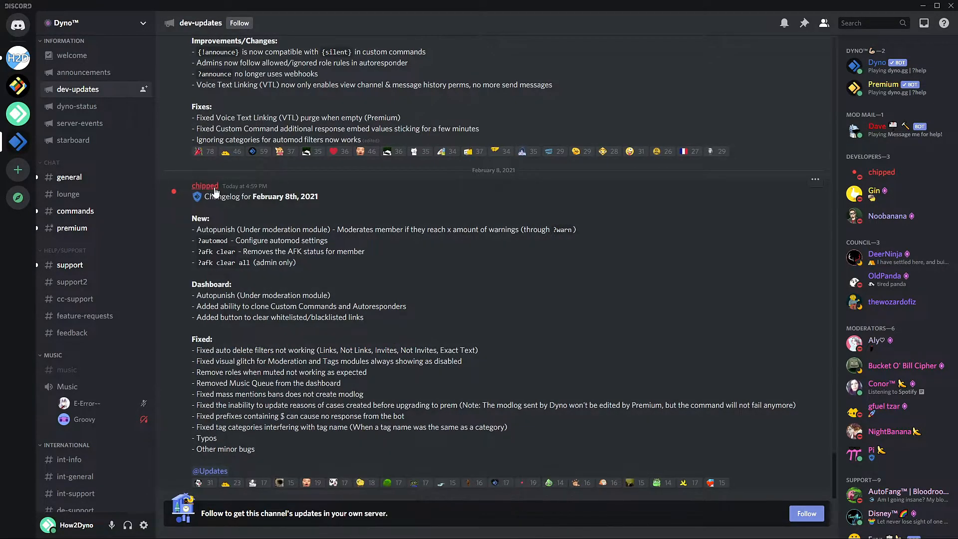
mouse_move(299, 277)
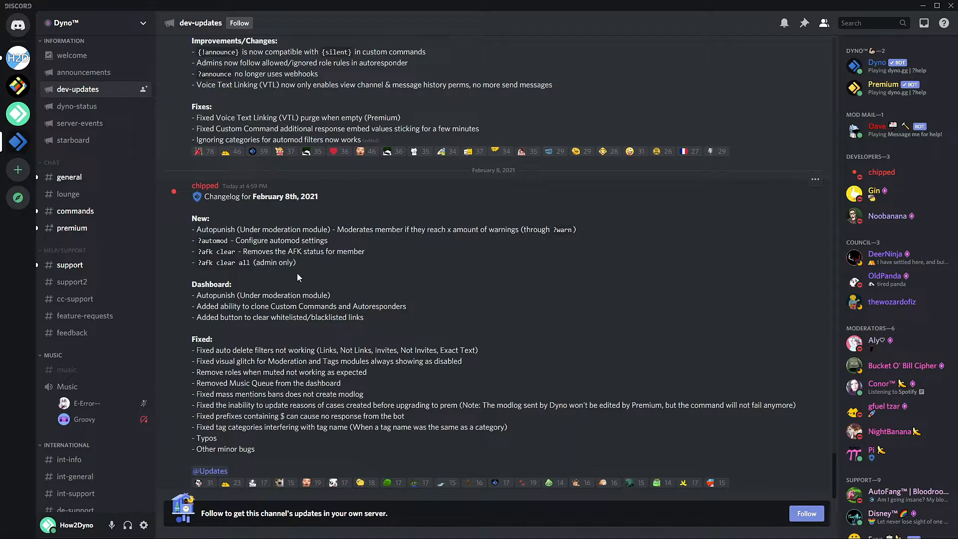
scroll("up", 3)
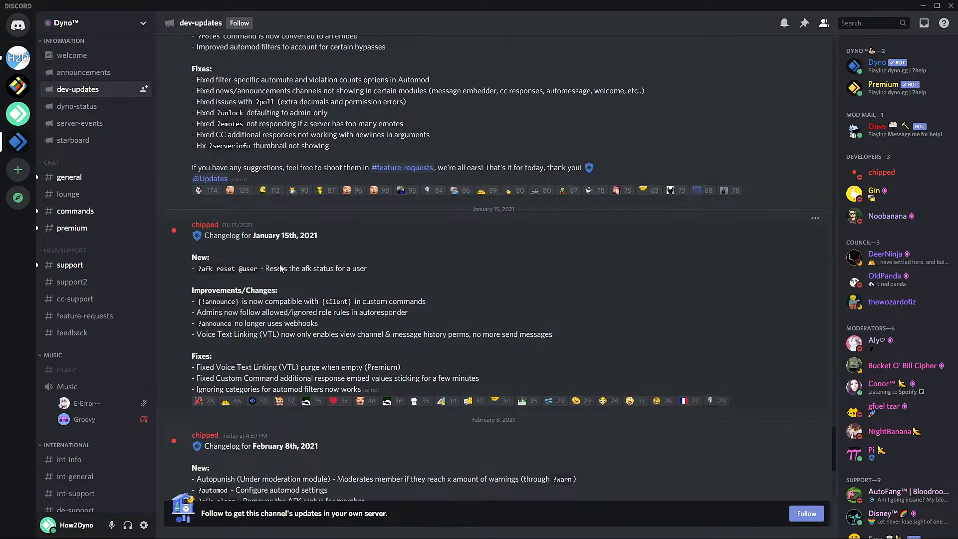
scroll("down", 3)
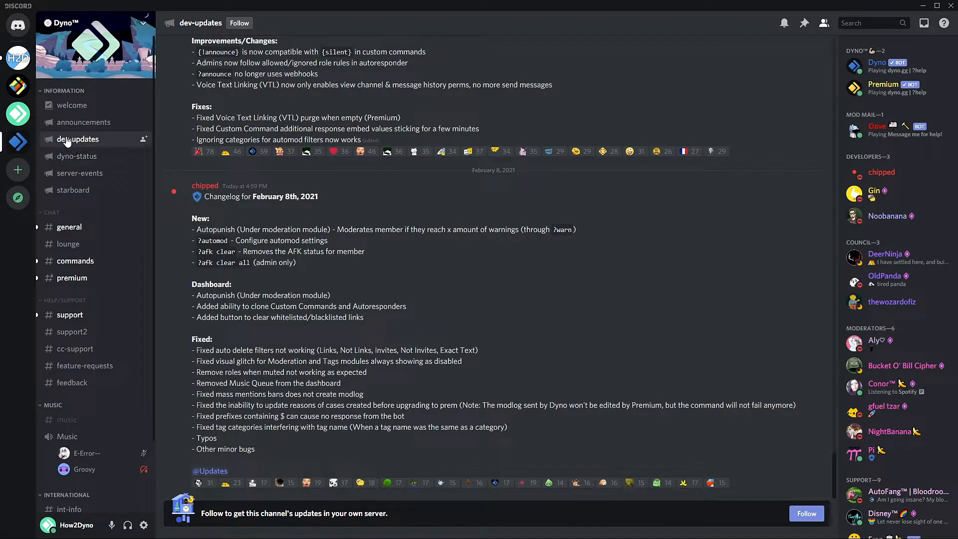
mouse_move(253, 389)
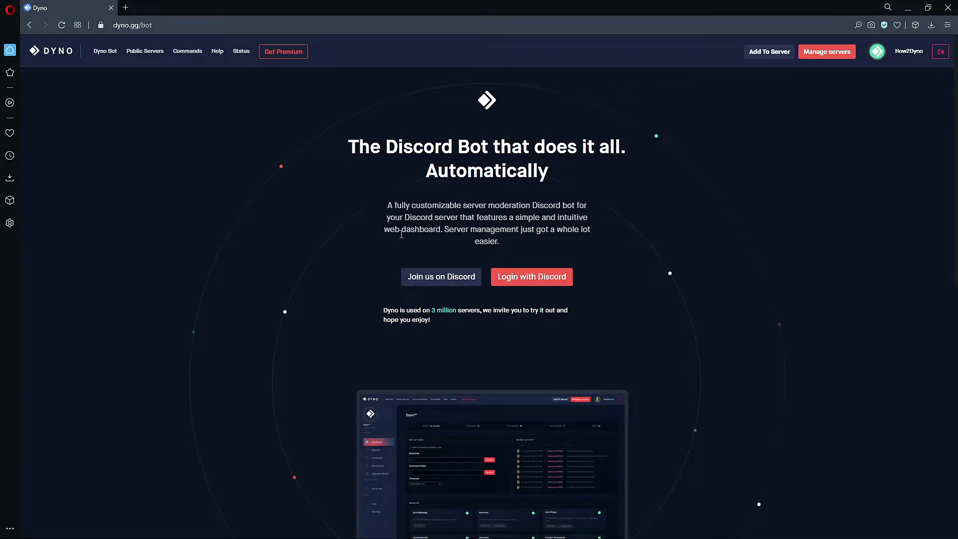
mouse_move(591, 214)
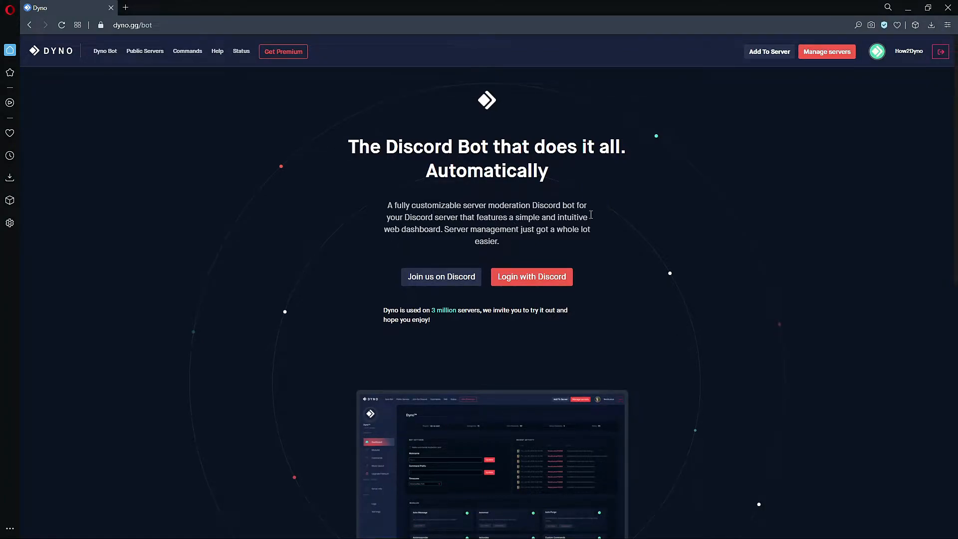
Step: Enter the How2Dyno server's management dashboard from Manage servers
left_click(826, 52)
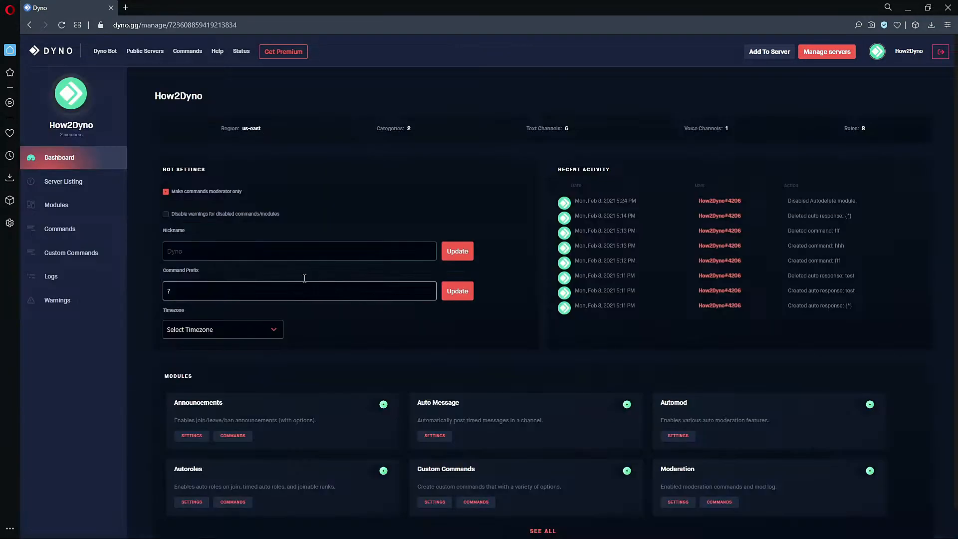
Step: Show the Moderation module page with log channel, moderator and protected roles
left_click(56, 205)
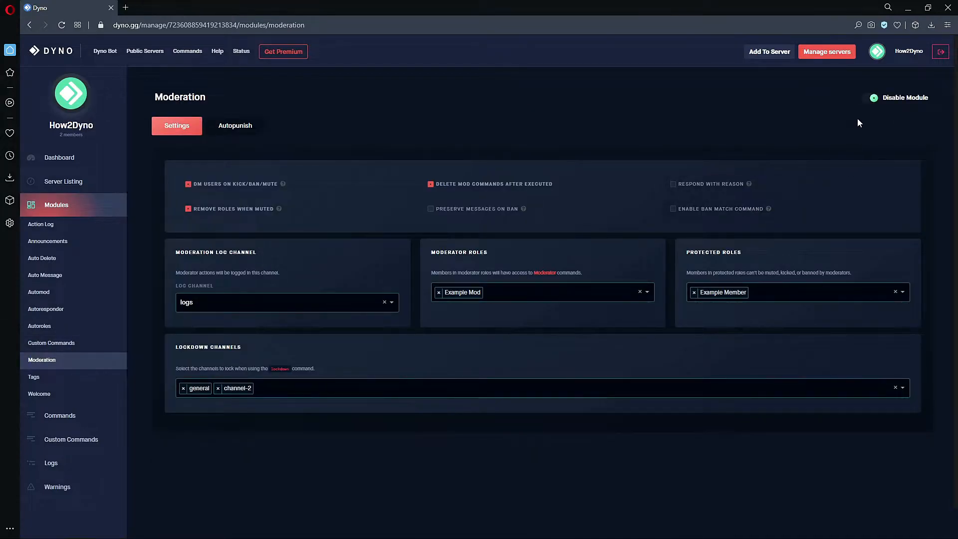
mouse_move(884, 107)
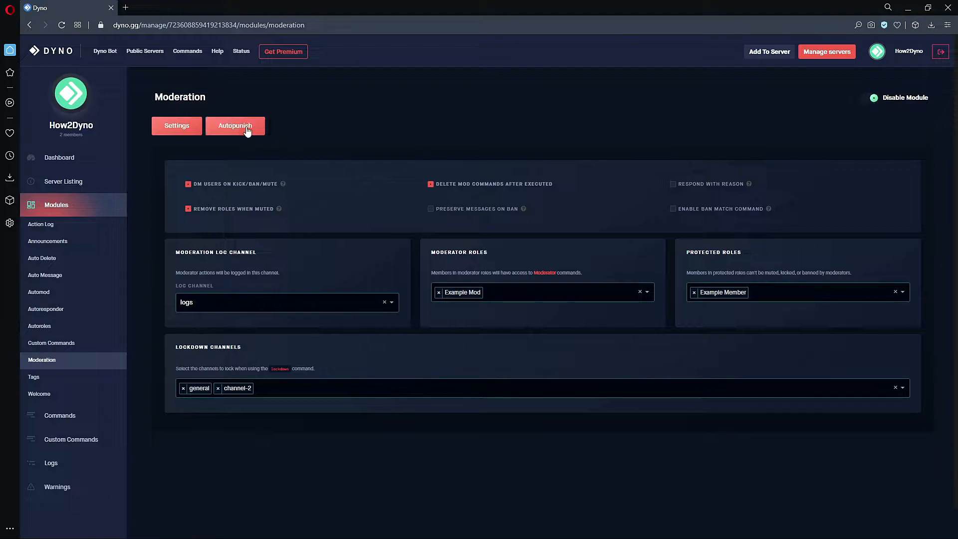
Step: Reach the Autopunish rule editor reading 1 warning, mute, 0 minutes
left_click(236, 126)
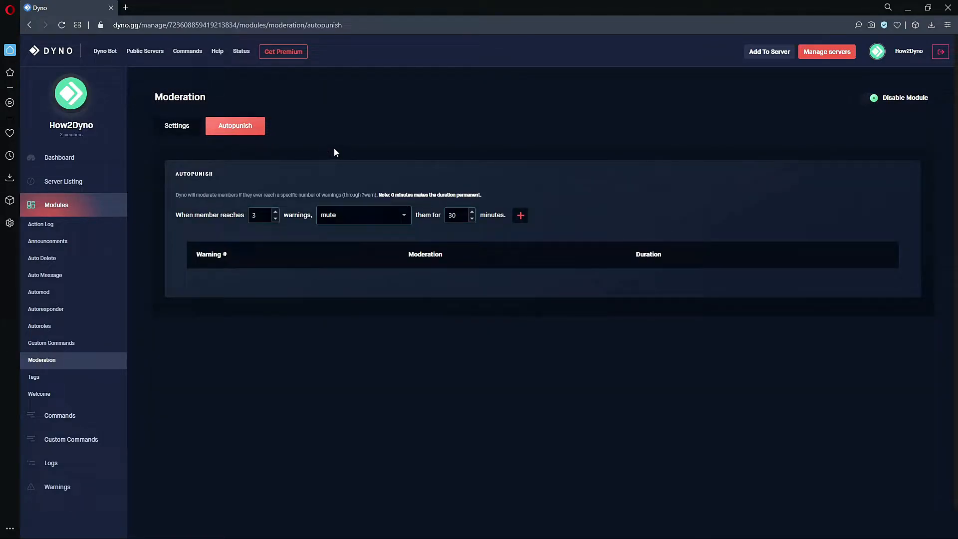
mouse_move(250, 178)
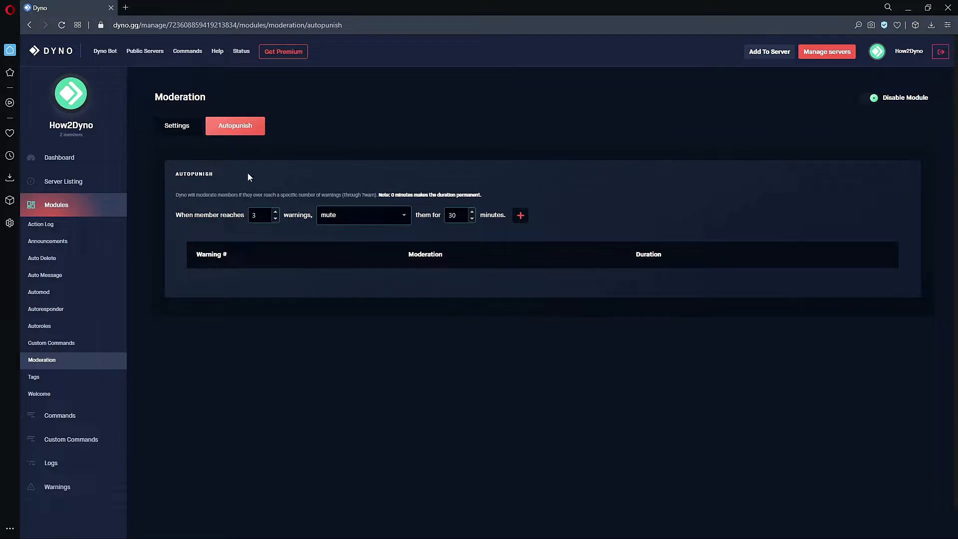
mouse_move(281, 202)
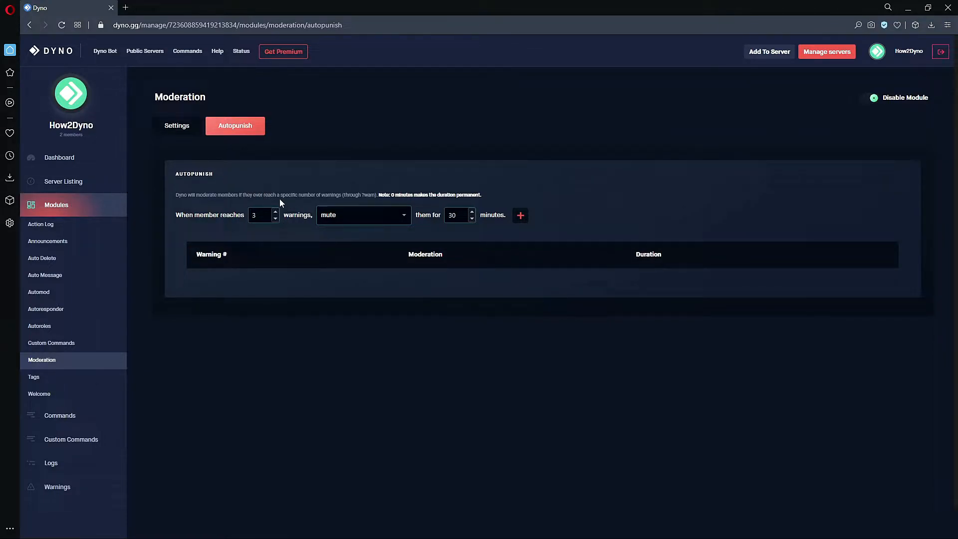
mouse_move(259, 228)
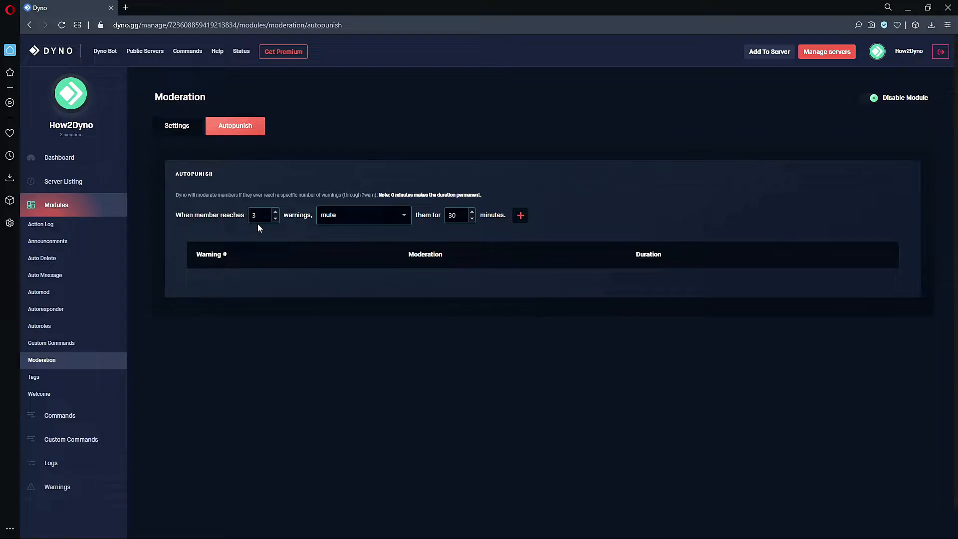
left_click(260, 216)
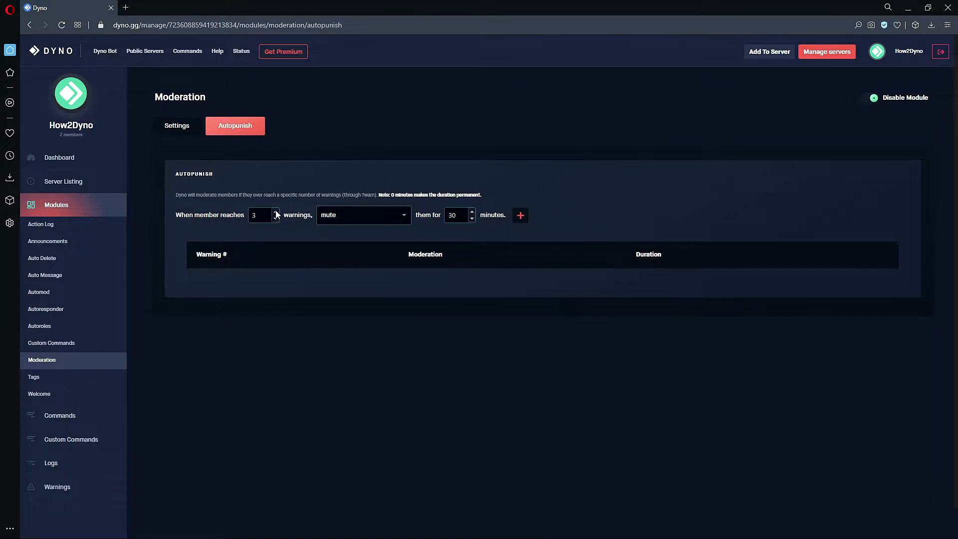
mouse_move(362, 203)
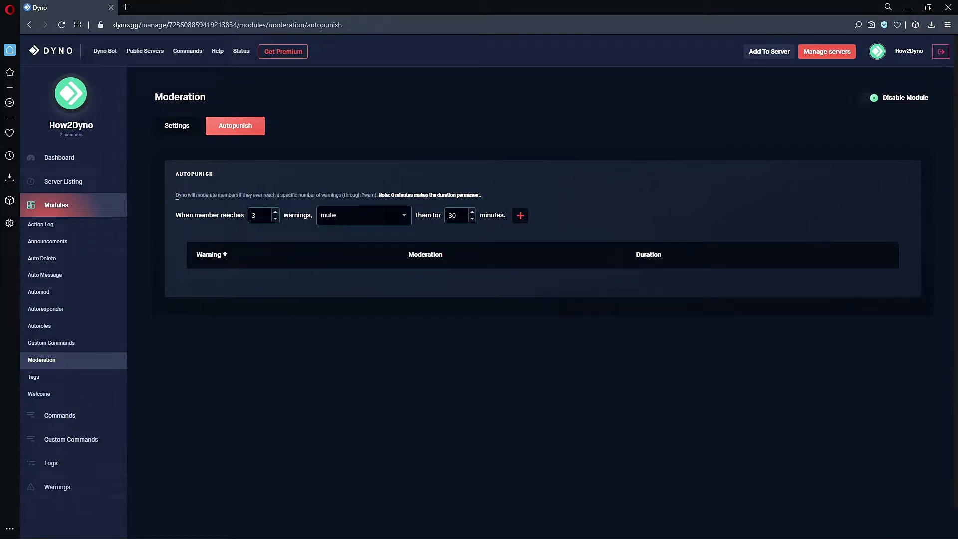
mouse_move(177, 198)
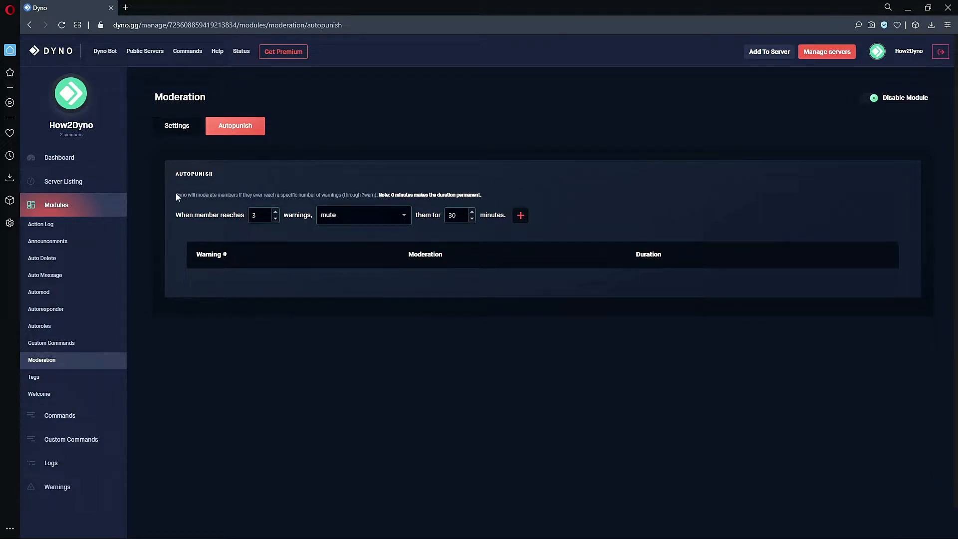
mouse_move(263, 198)
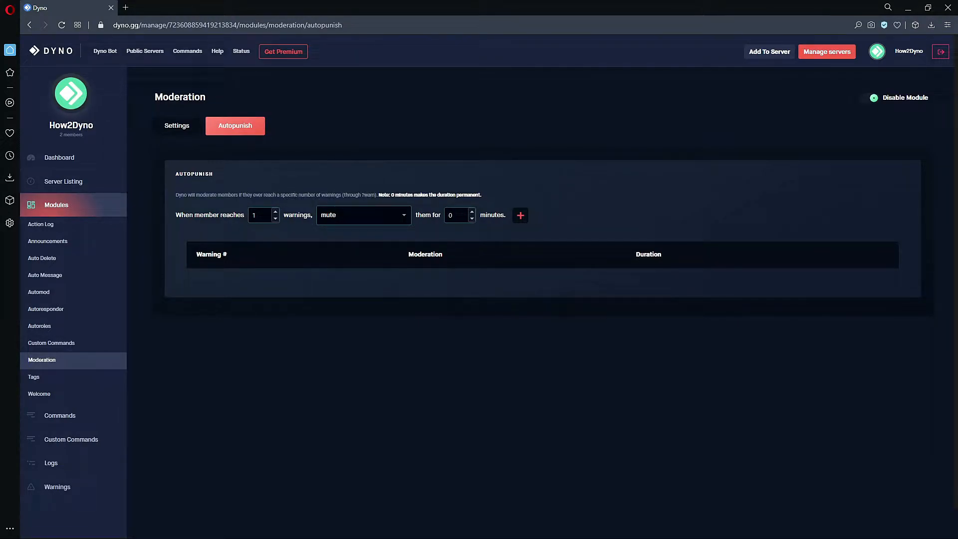
left_click(259, 216)
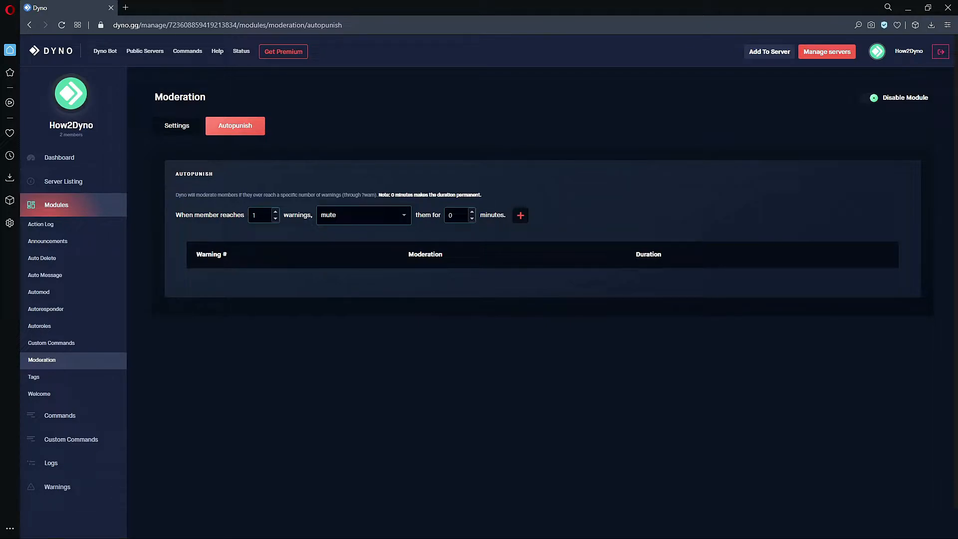
left_click(259, 214)
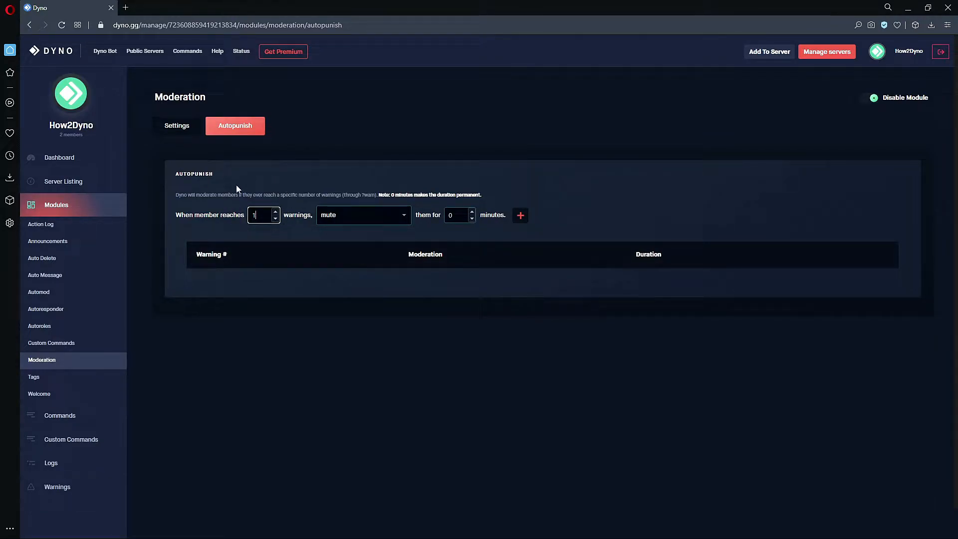
mouse_move(247, 222)
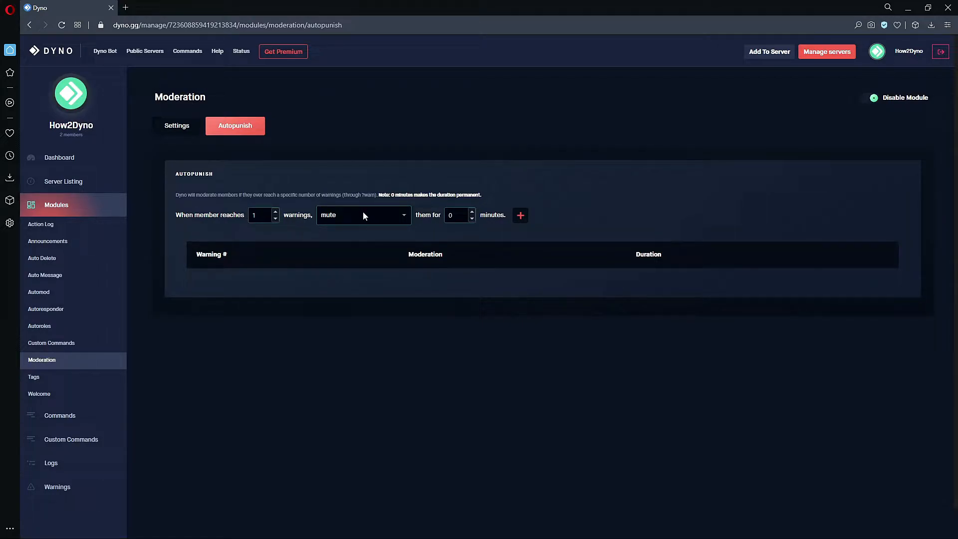
Step: Keep mute as the punishment and enter 20160 in the minutes field
left_click(364, 216)
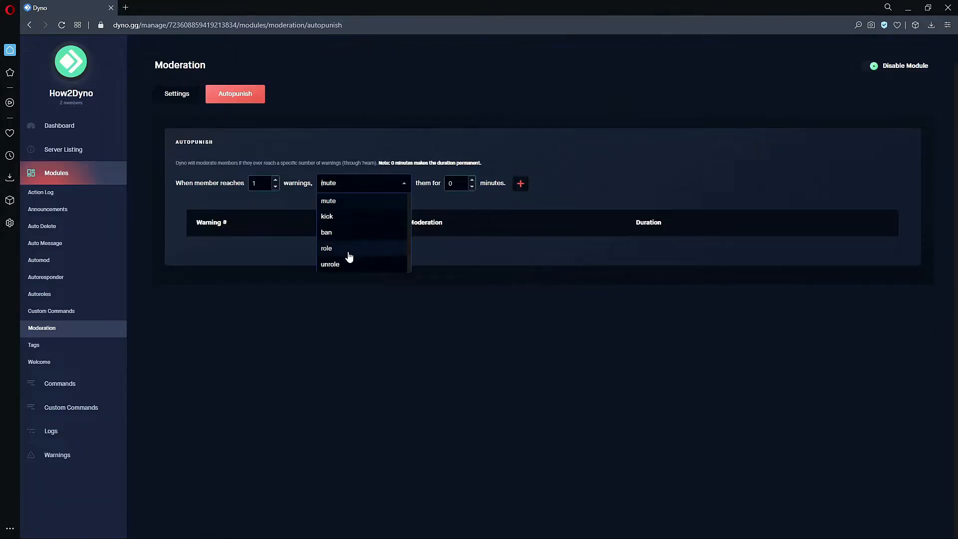
mouse_move(349, 217)
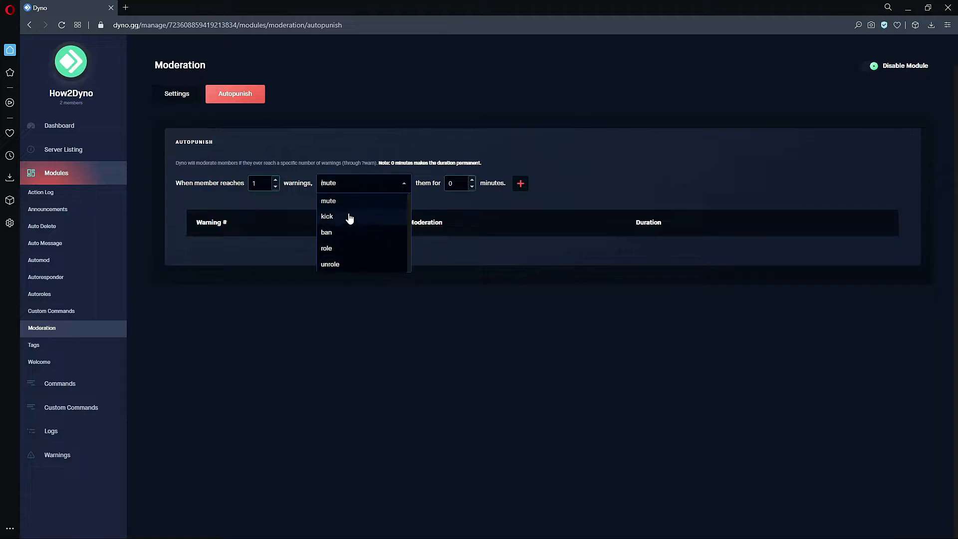
mouse_move(348, 225)
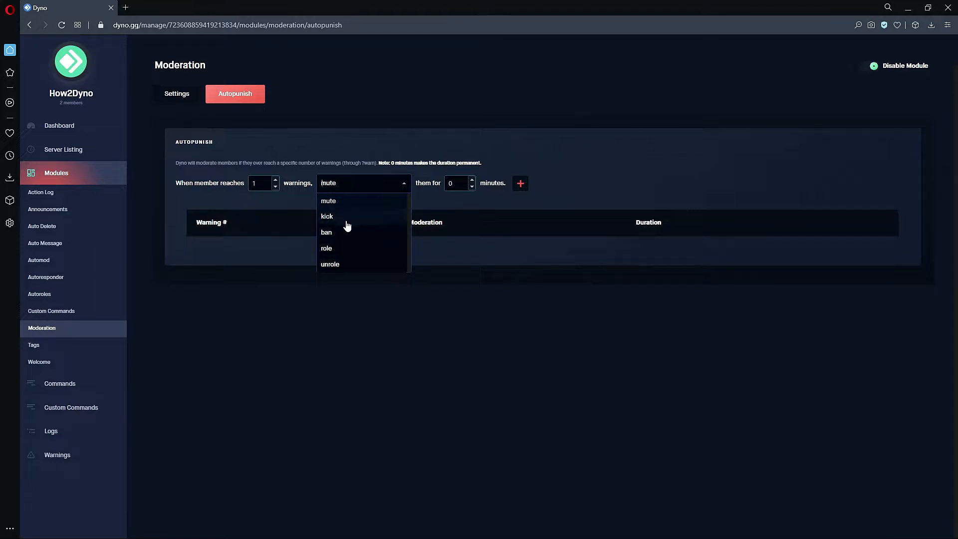
mouse_move(337, 267)
type("20160")
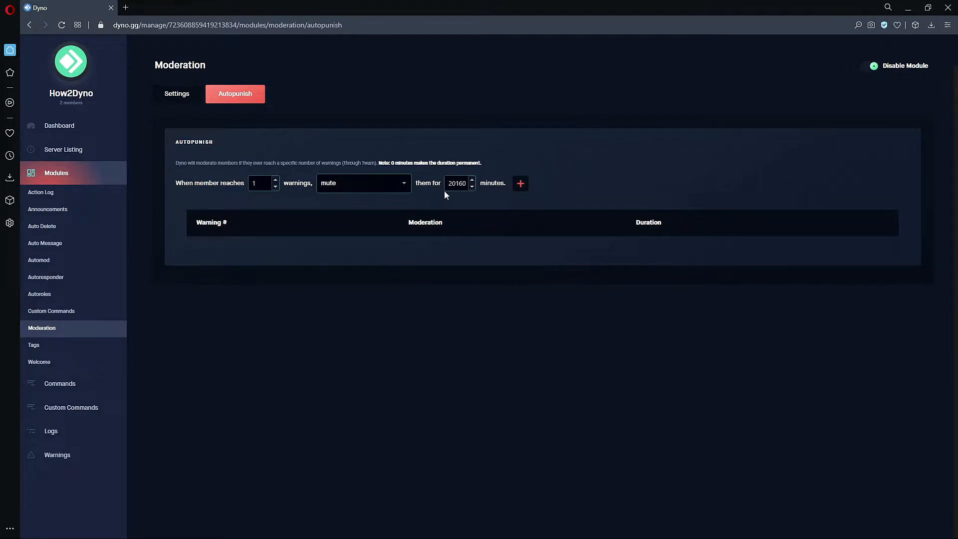
left_click(457, 183)
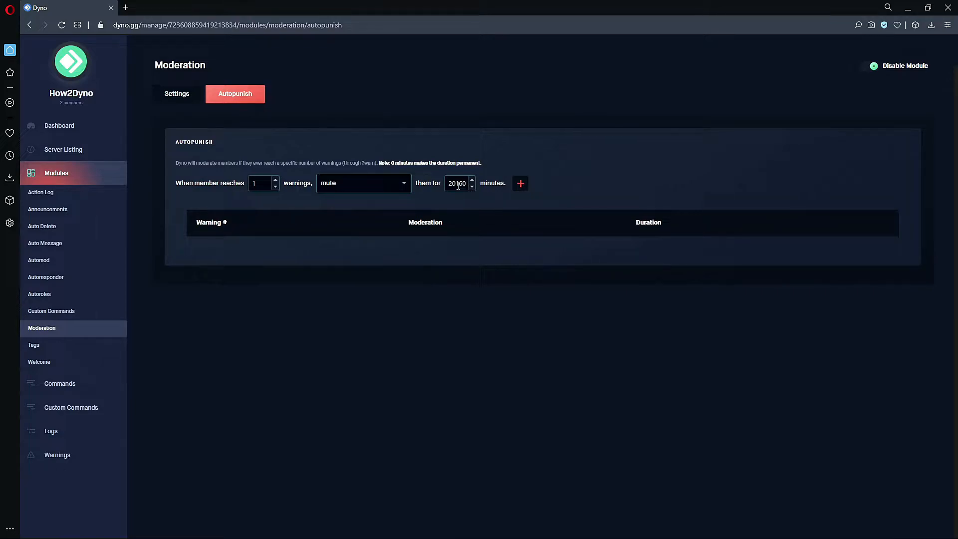
mouse_move(425, 208)
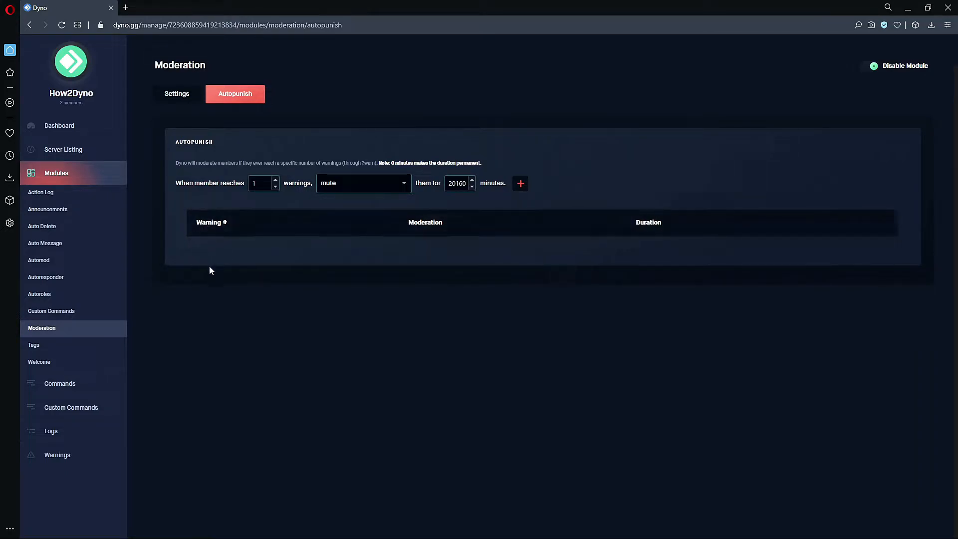
mouse_move(269, 324)
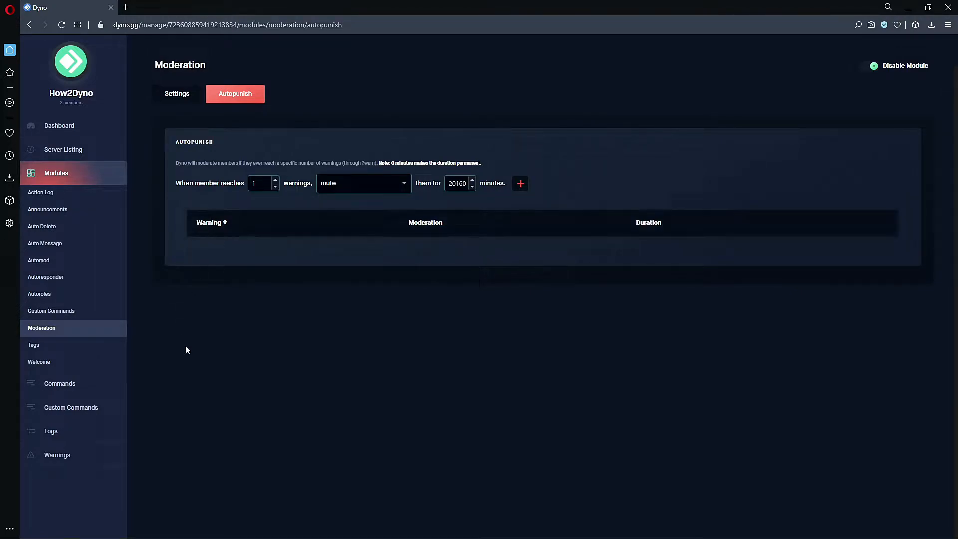
mouse_move(278, 293)
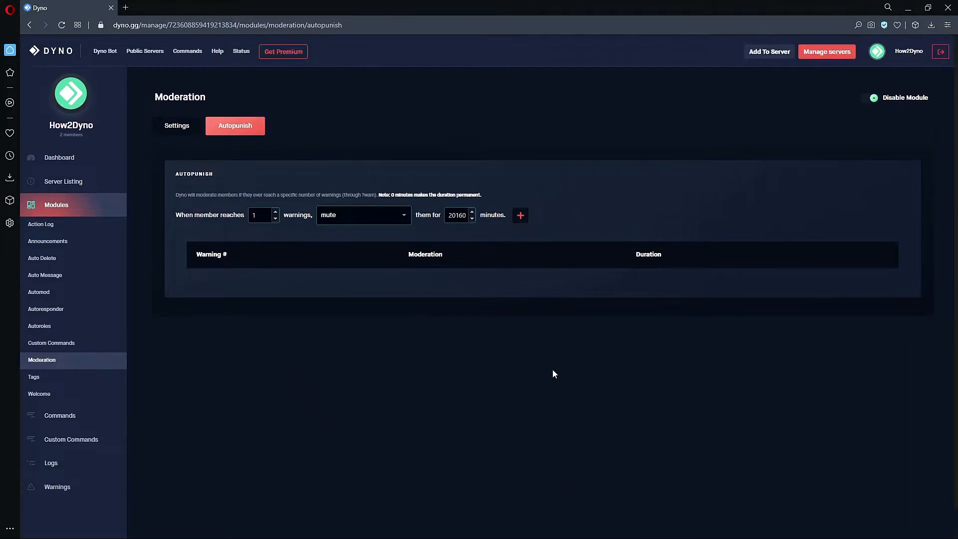
mouse_move(695, 381)
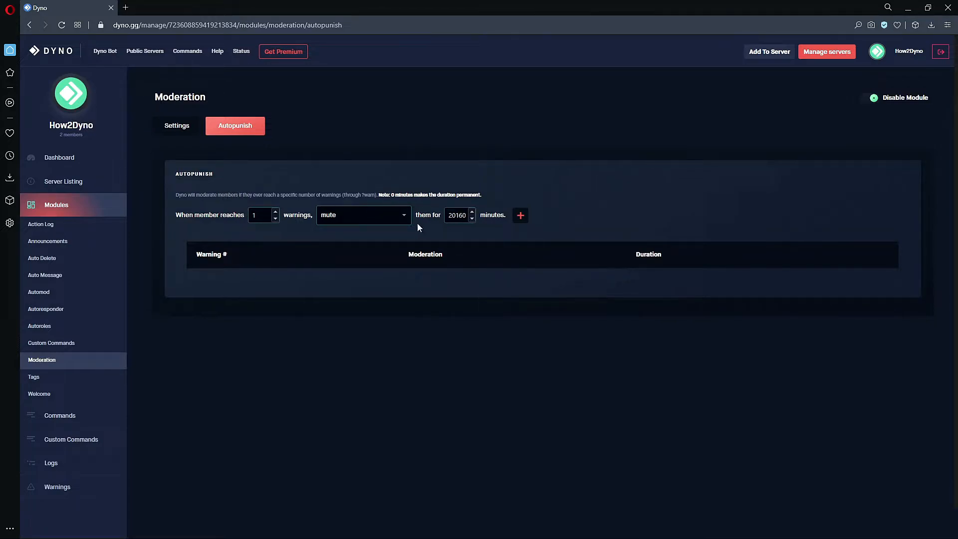
mouse_move(494, 206)
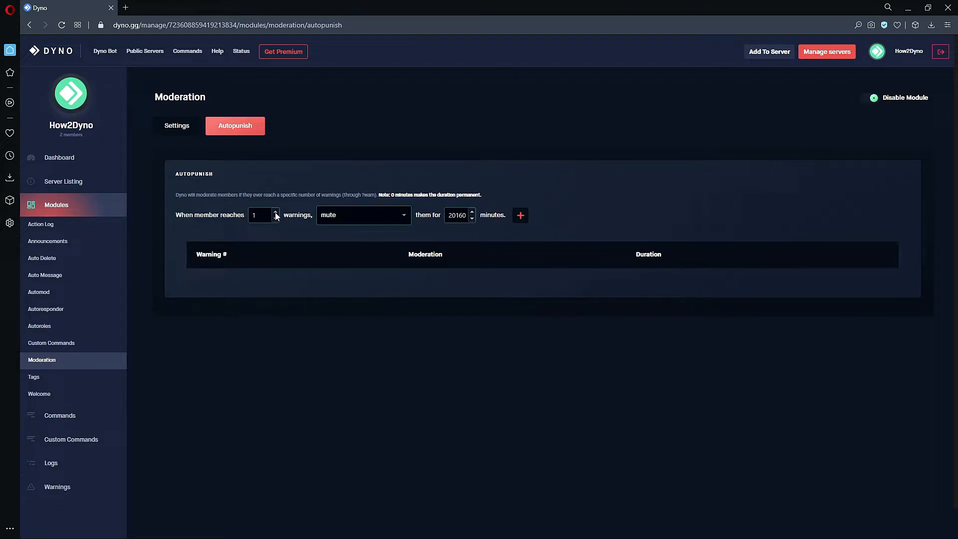
Step: Configure the rule as 3 warnings, role punishment with Jailed, for 5 minutes
scroll("down", 3)
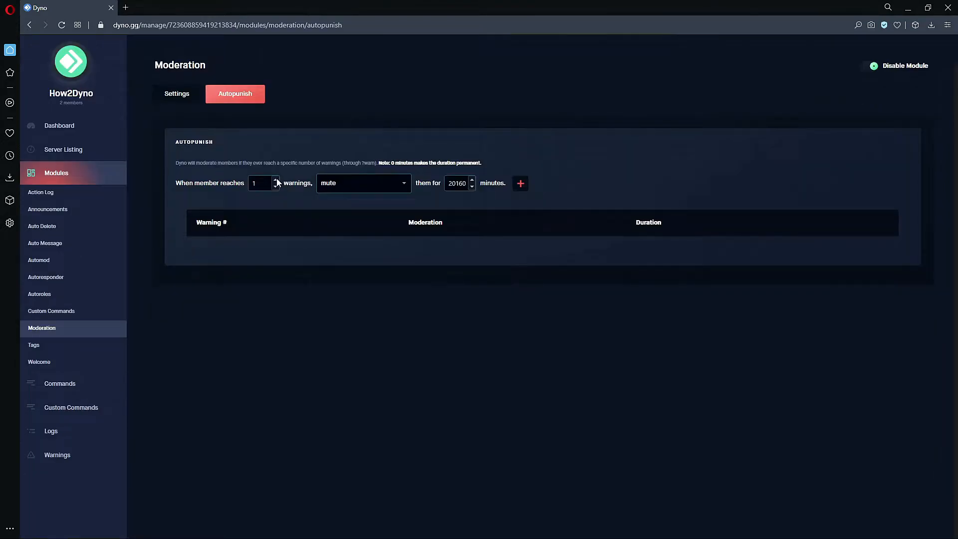
left_click(363, 184)
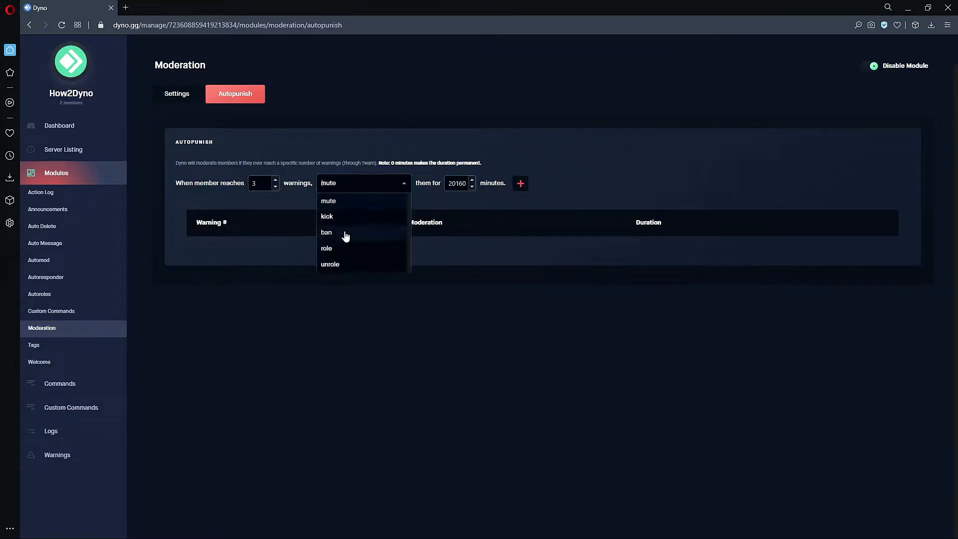
mouse_move(365, 253)
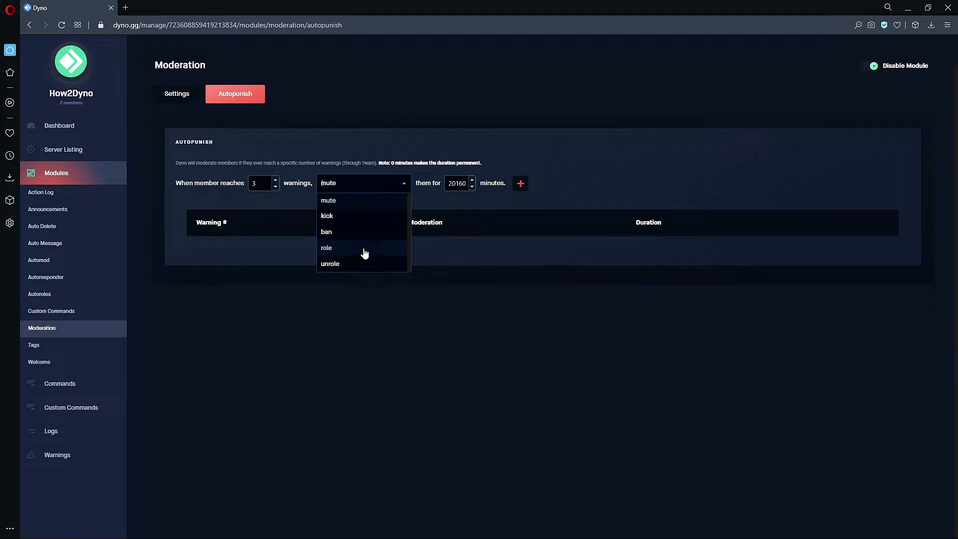
left_click(326, 248)
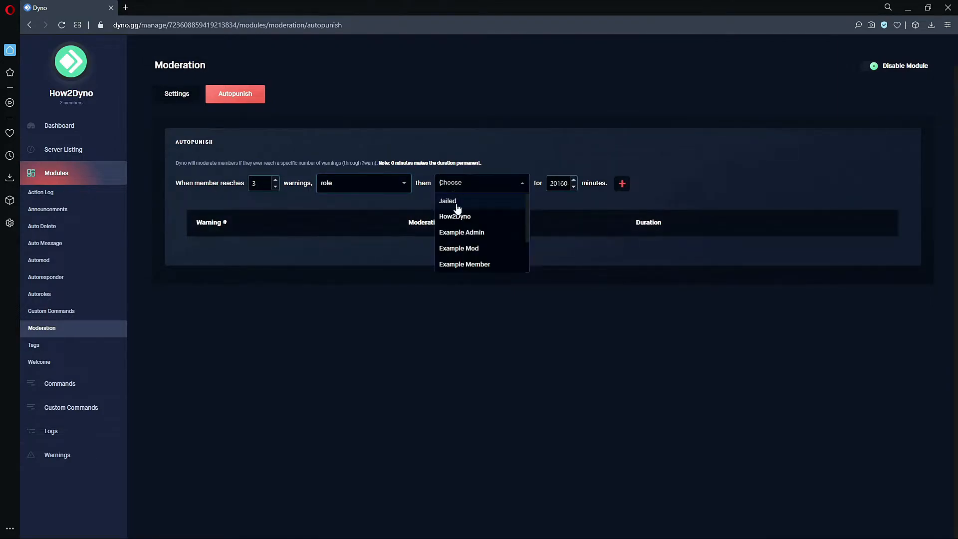
scroll("down", 3)
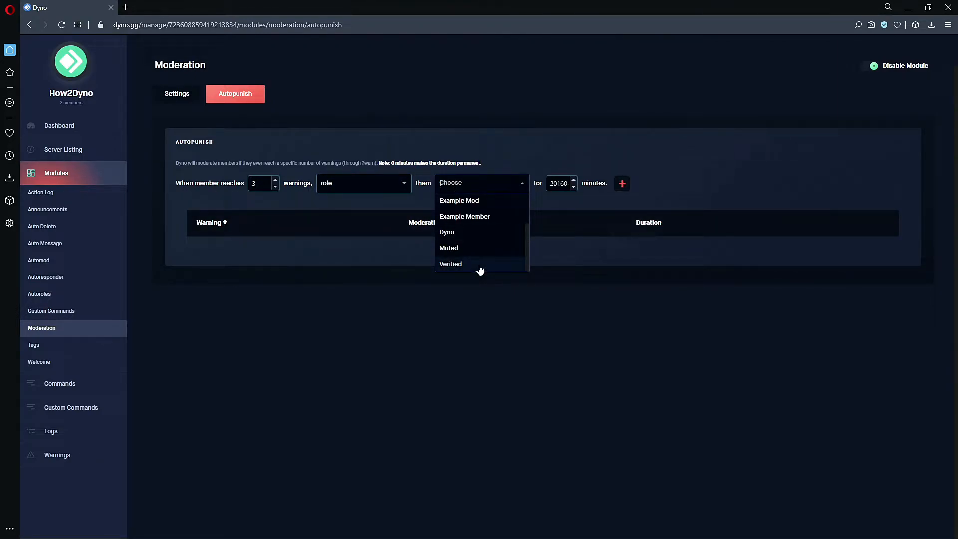
left_click(450, 264)
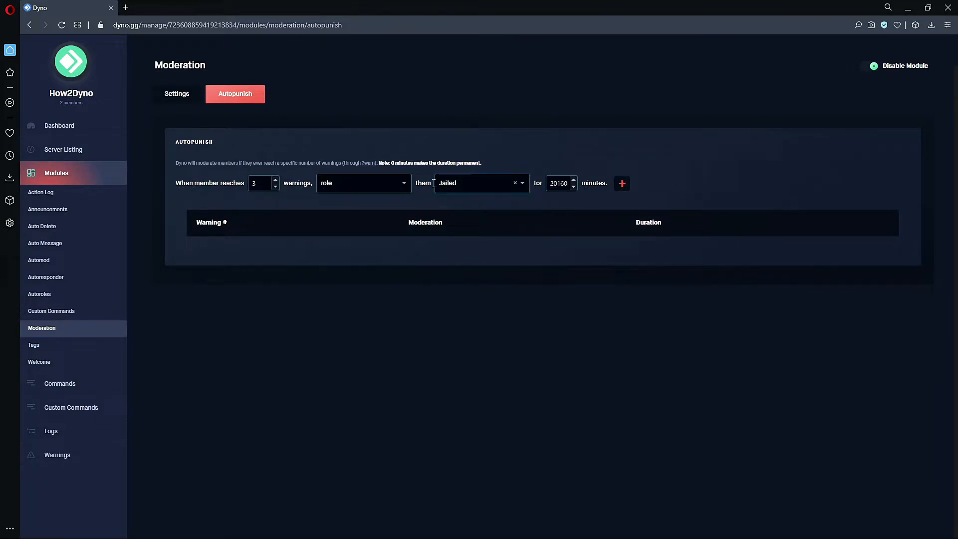
mouse_move(455, 152)
type("1")
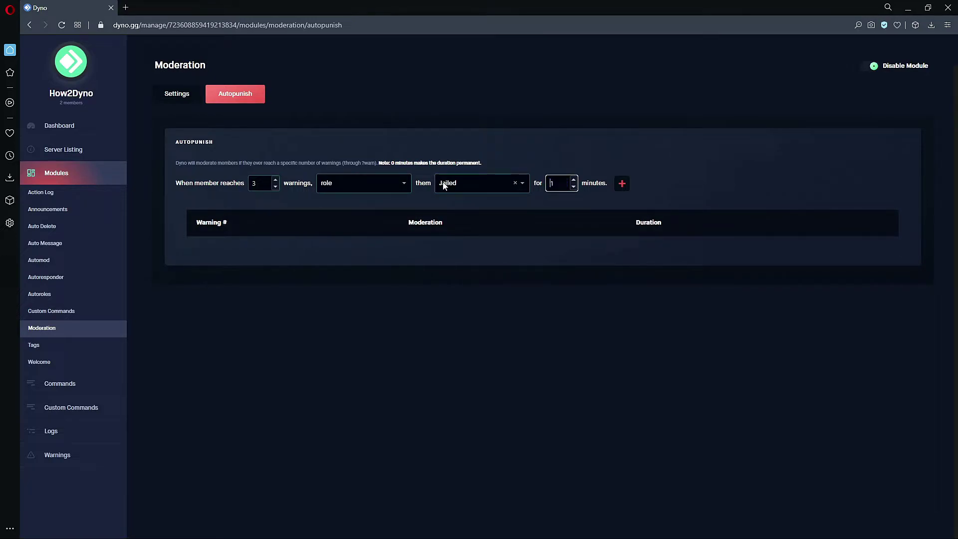
type("5")
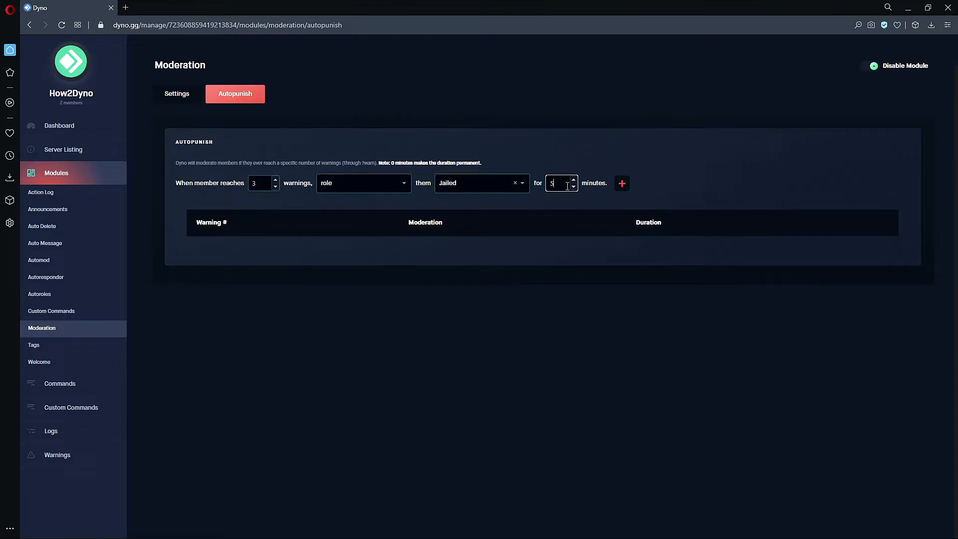
mouse_move(557, 175)
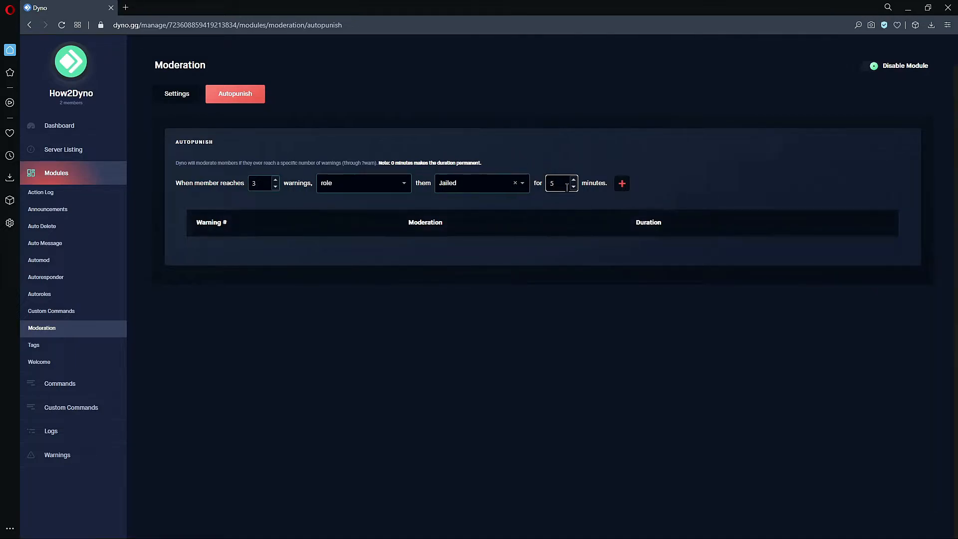
left_click(480, 184)
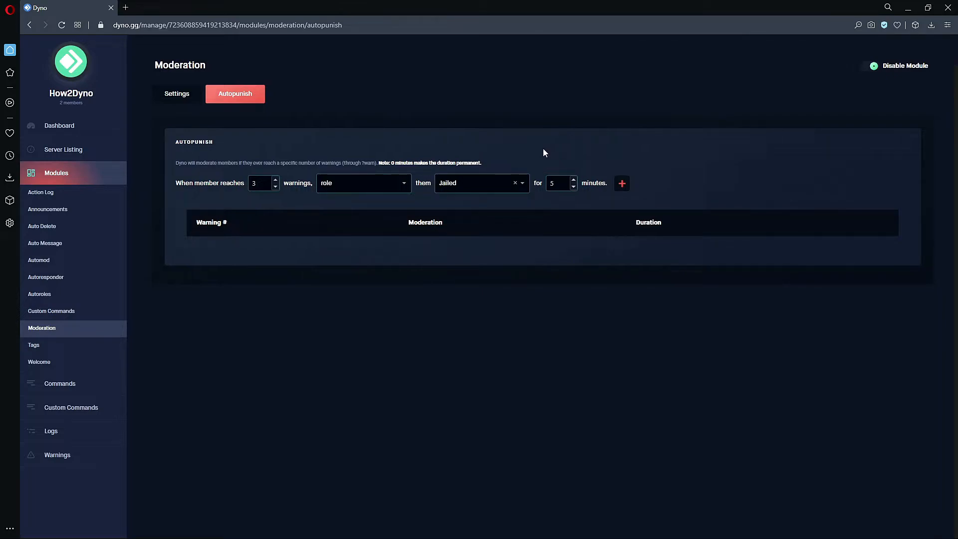
mouse_move(586, 207)
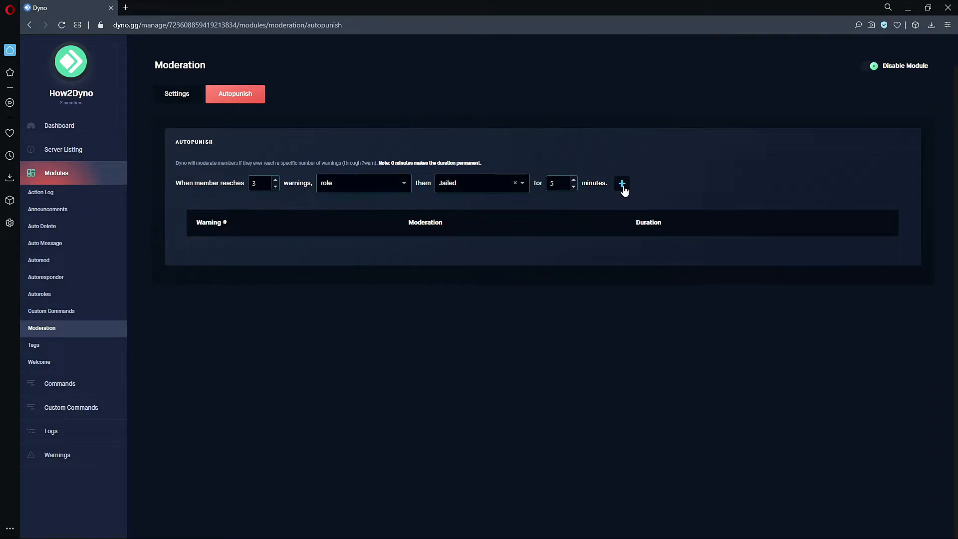
Step: Add the 3-warning Jailed 5-minute rule and set the next threshold to 10
left_click(622, 183)
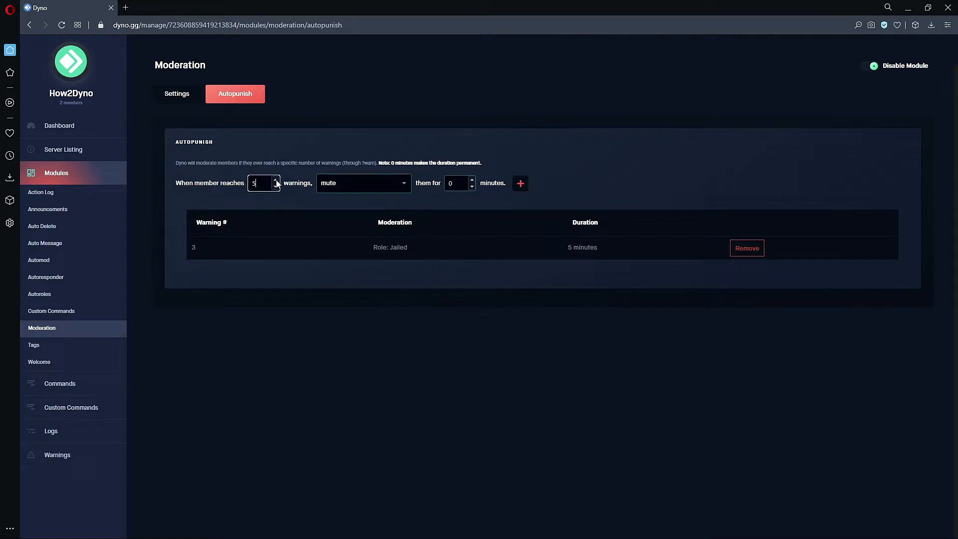
type("10")
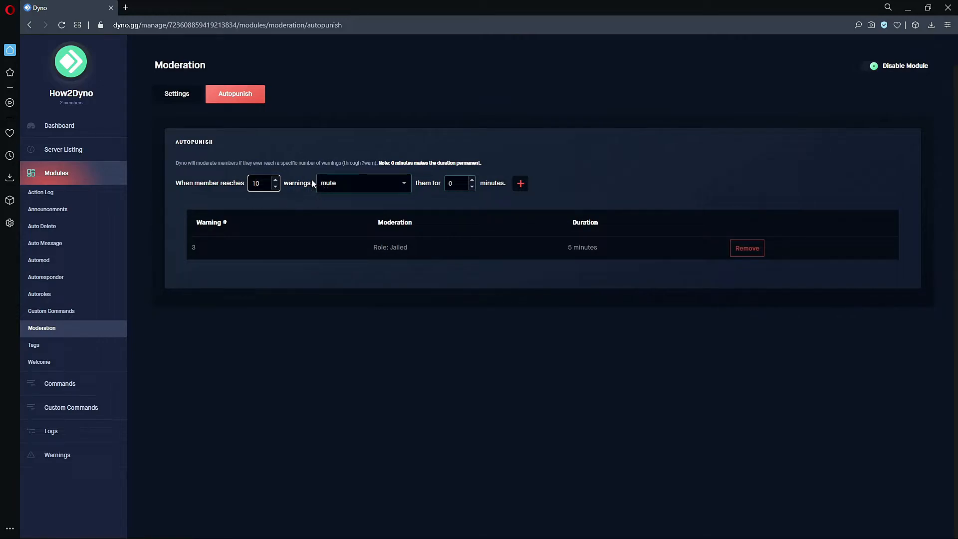
double_click(369, 163)
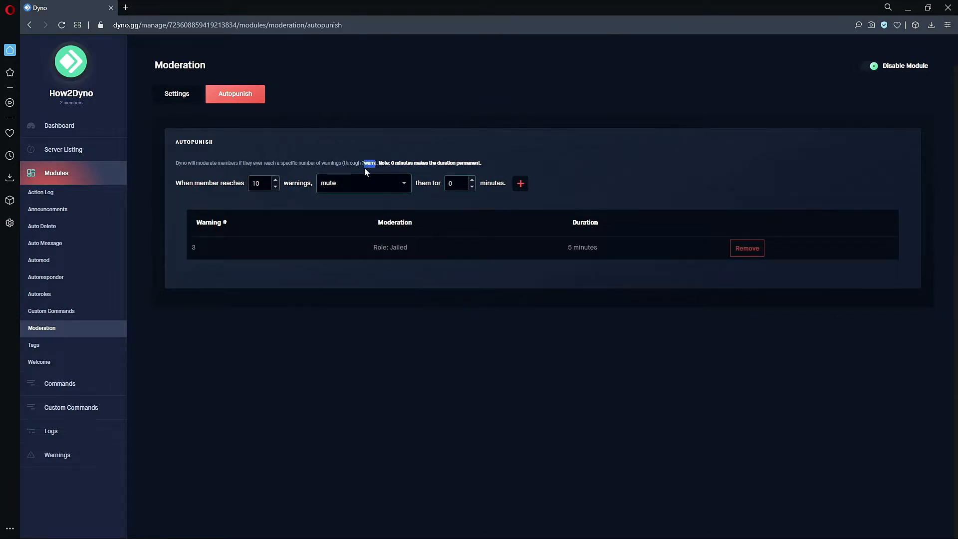
Step: Add a 10-warning rule with ban as the punishment, permanently
left_click(364, 184)
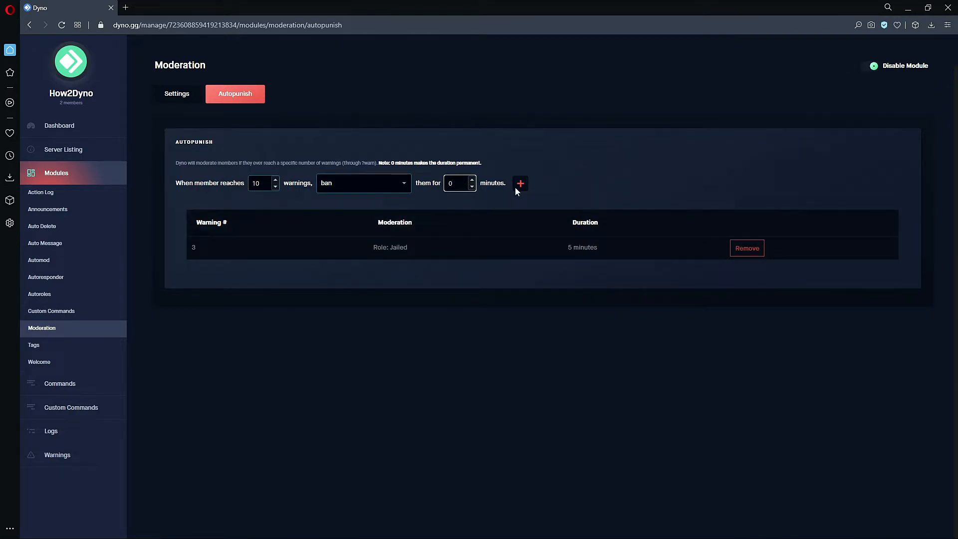
left_click(520, 184)
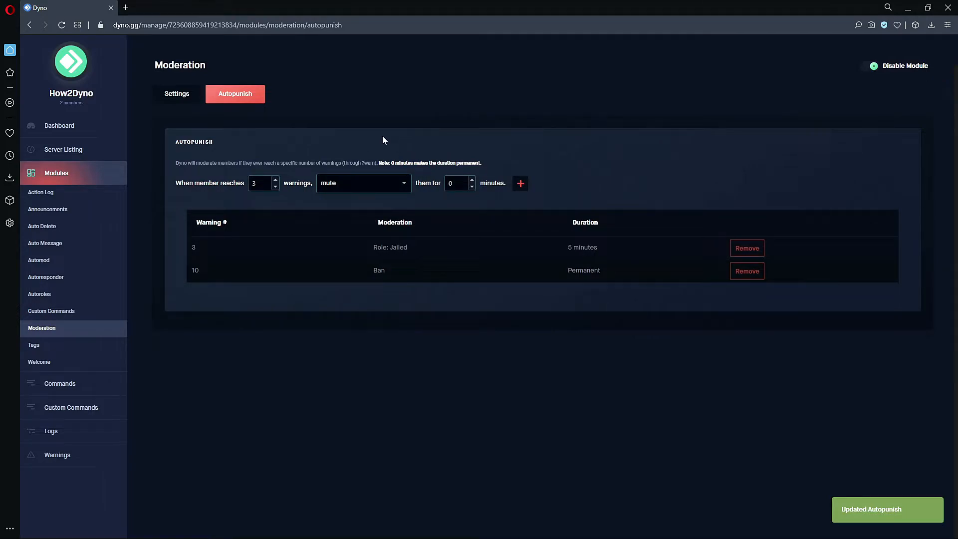
mouse_move(199, 284)
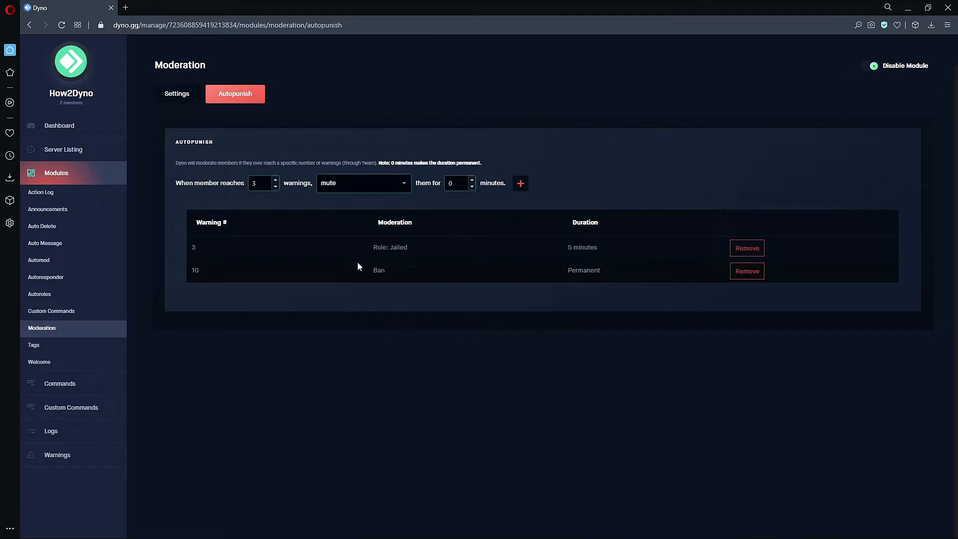
mouse_move(581, 235)
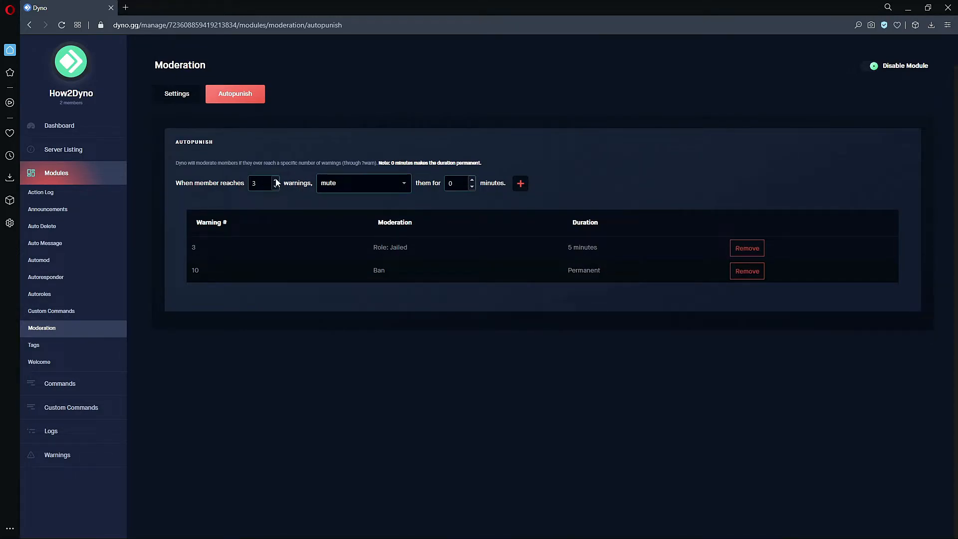
Step: Add a rule at 5 warnings that mutes for 60 minutes
left_click(275, 180)
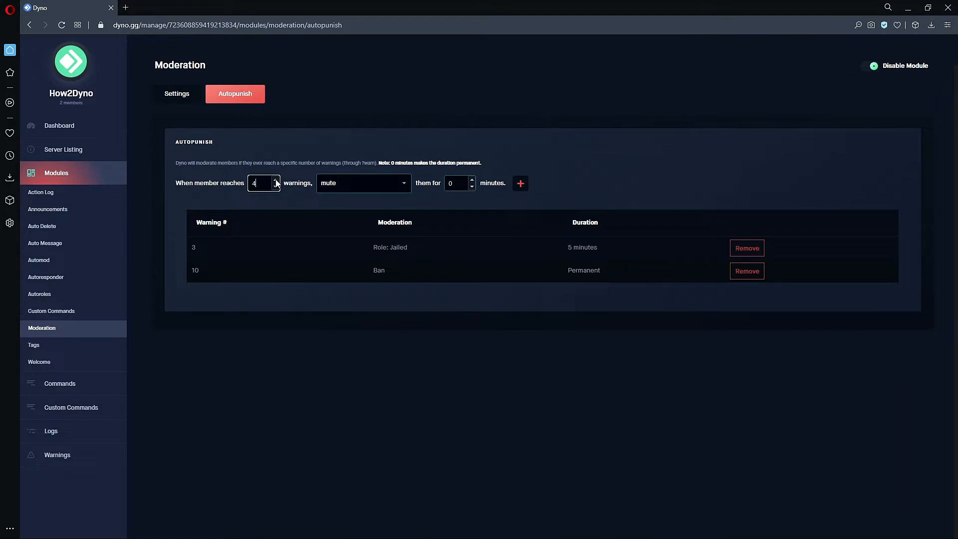
left_click(275, 178)
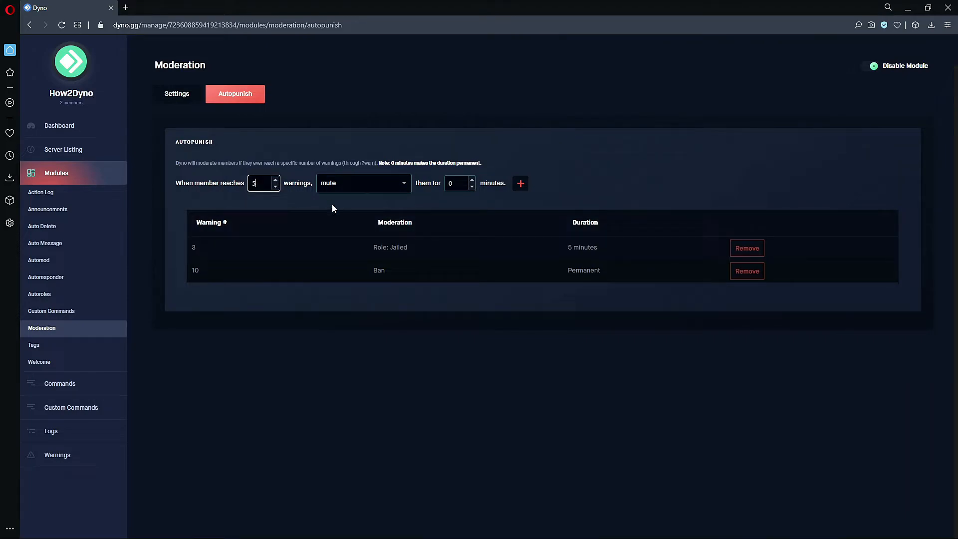
left_click(455, 184)
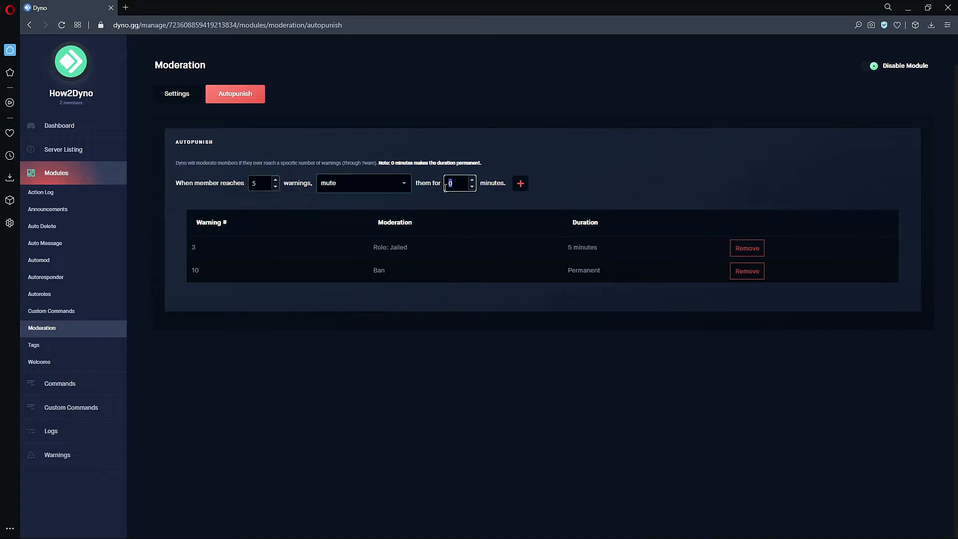
type("60")
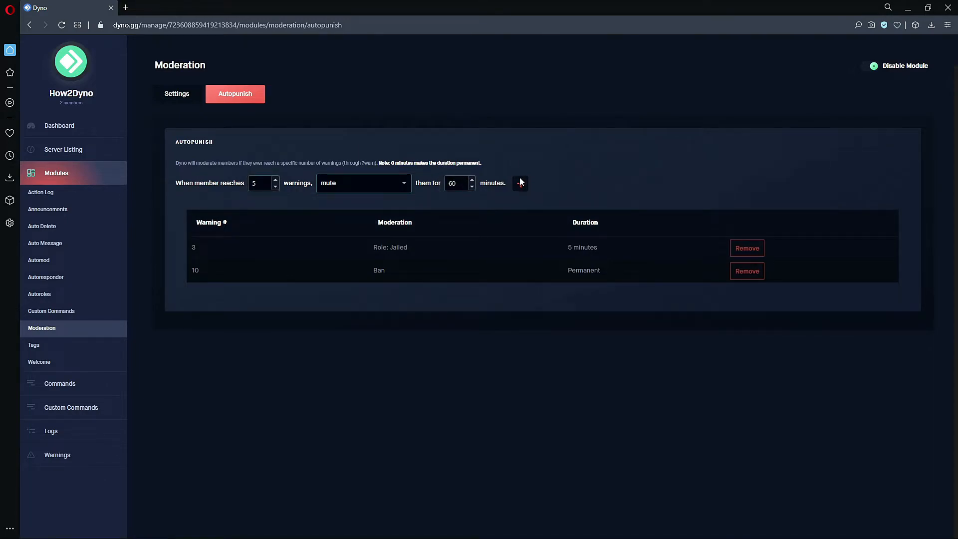
left_click(520, 183)
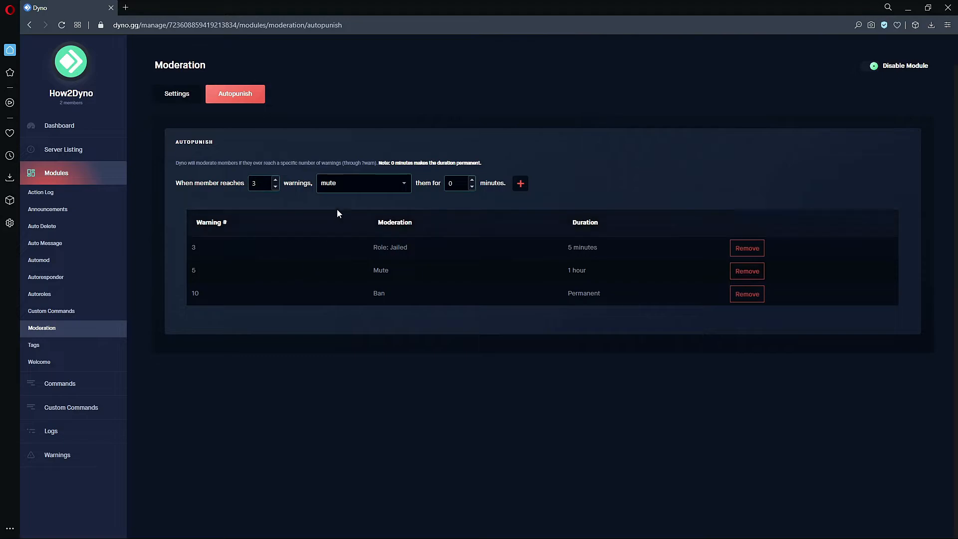
left_click(363, 183)
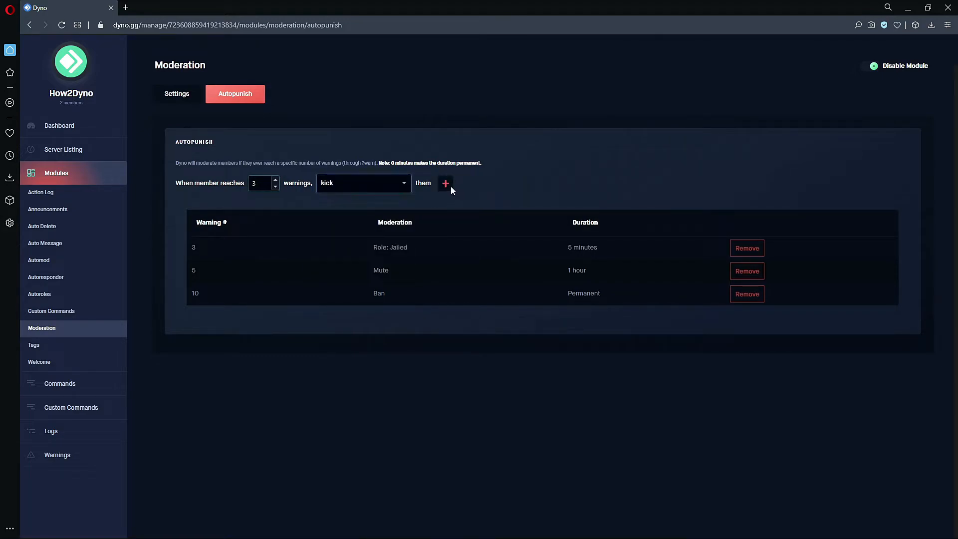
left_click(445, 183)
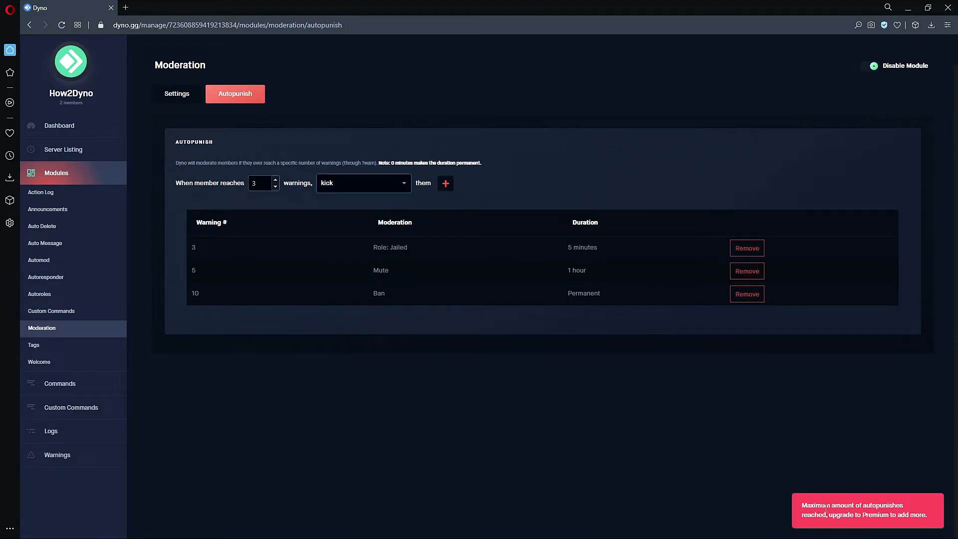
mouse_move(874, 499)
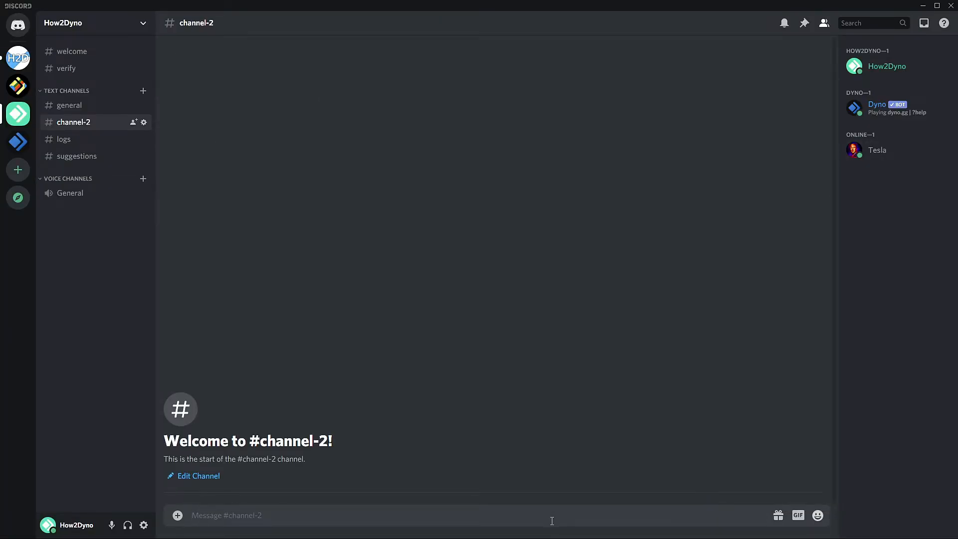
left_click(279, 515)
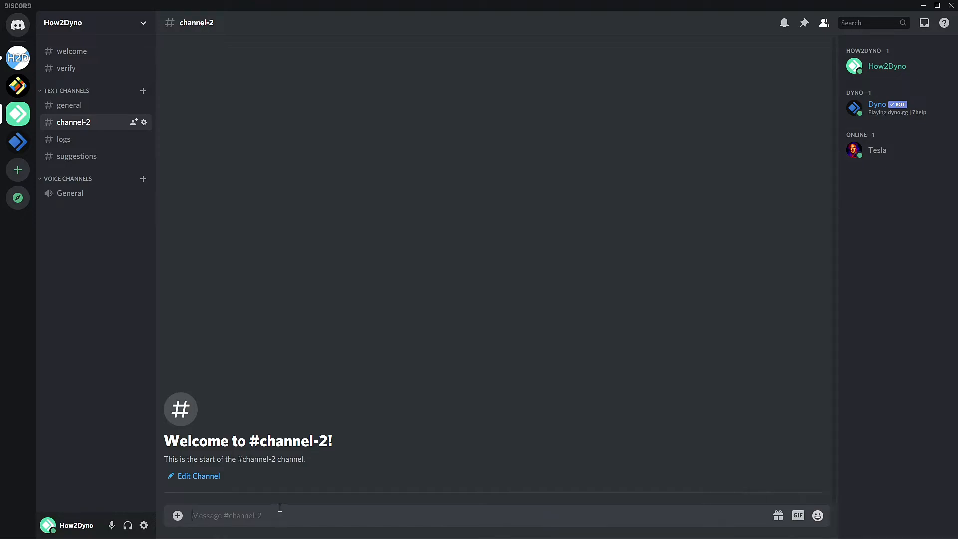
mouse_move(299, 506)
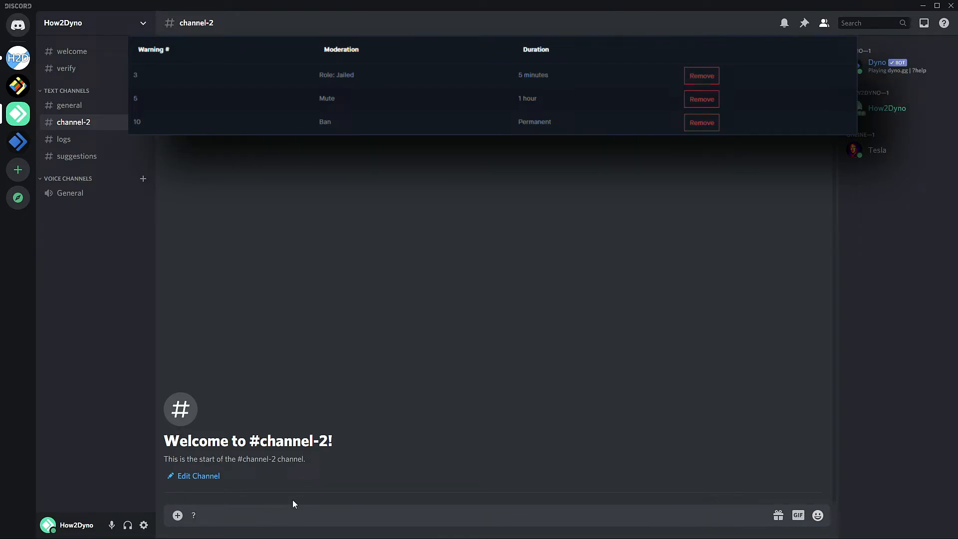
type("?warn")
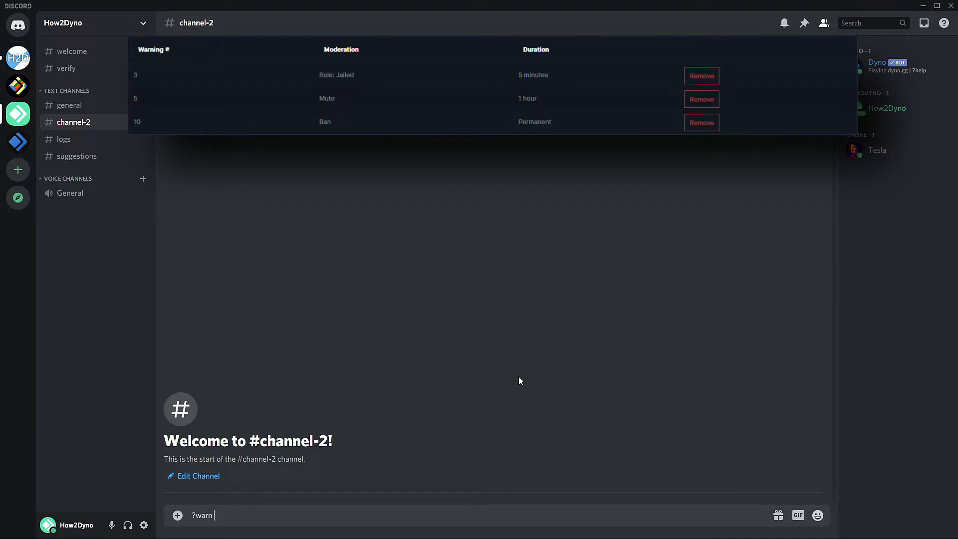
key("Enter")
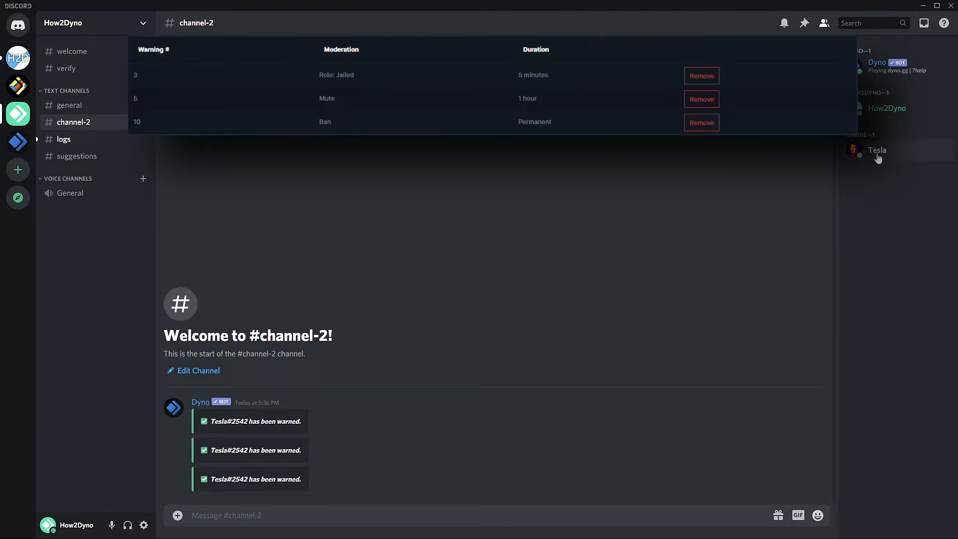
left_click(877, 150)
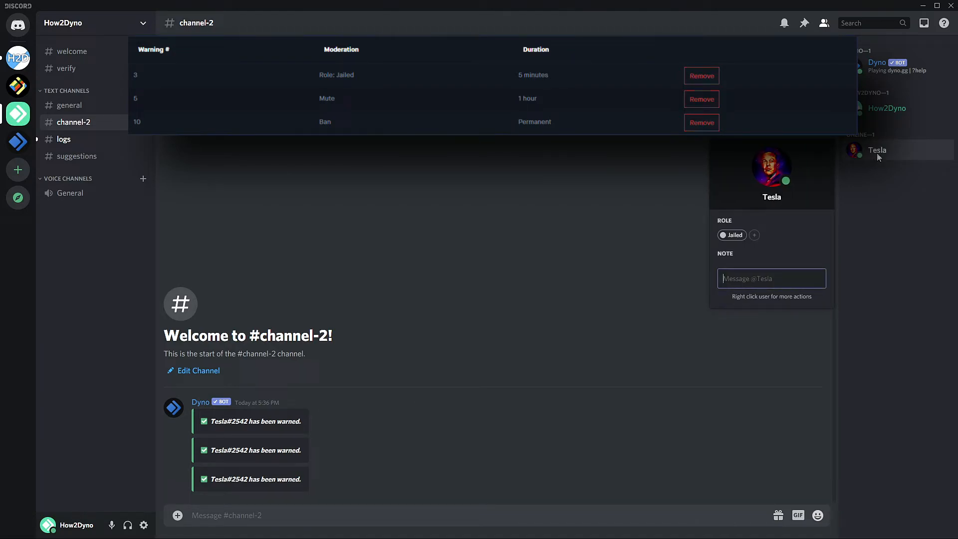
mouse_move(735, 213)
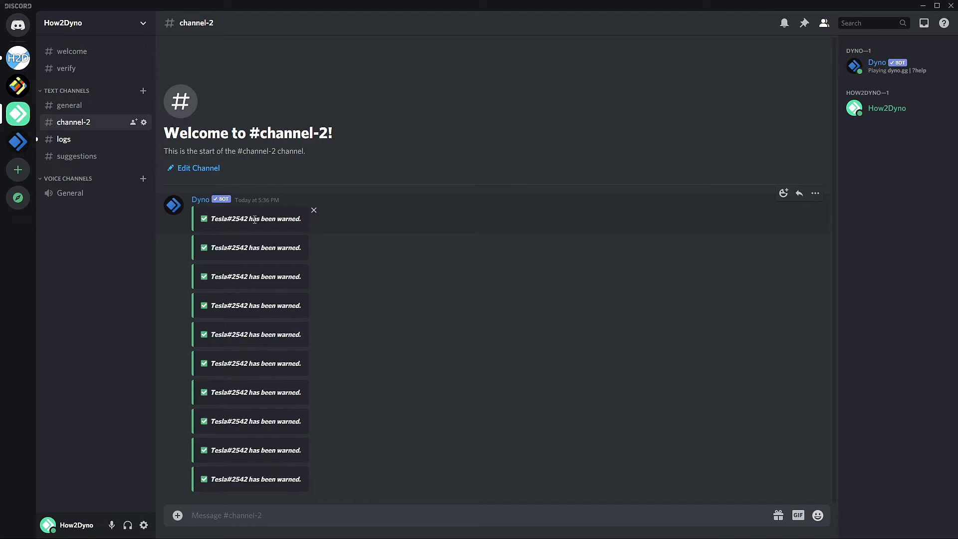
mouse_move(251, 214)
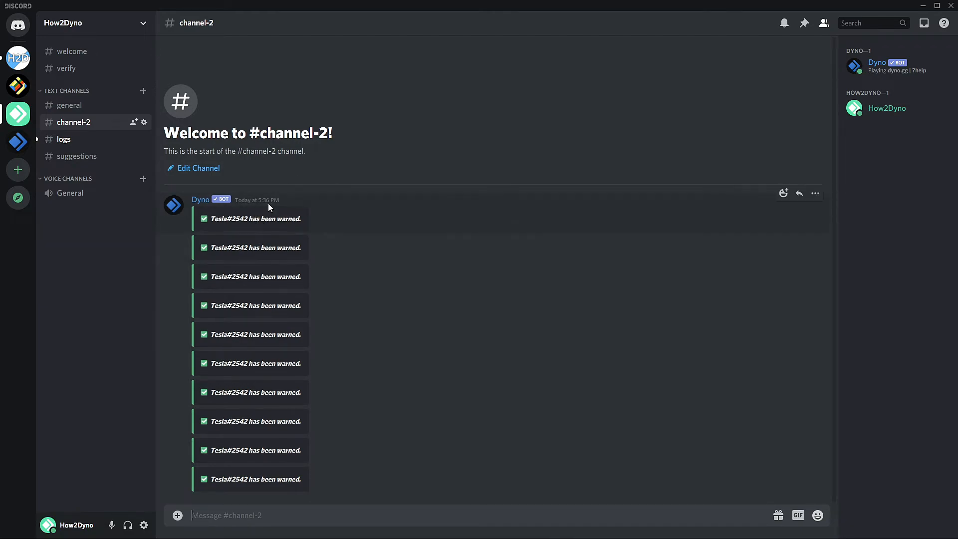
mouse_move(873, 142)
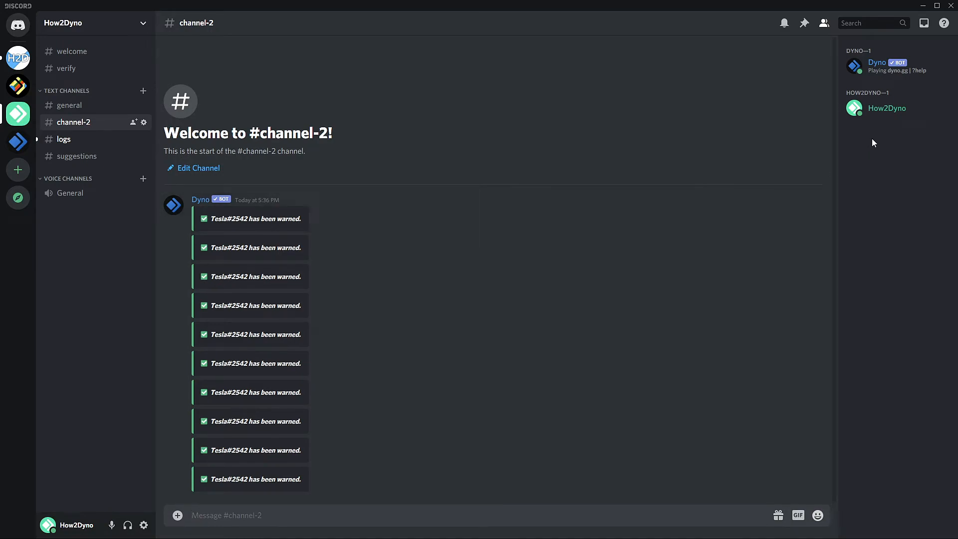
mouse_move(267, 236)
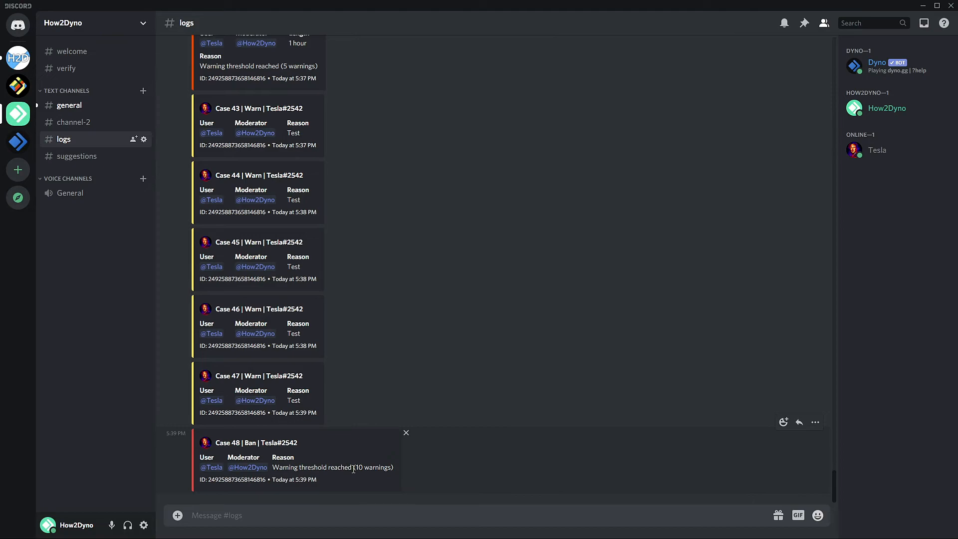
Step: Switch back to #channel-2 showing Dyno's ?automod help with its sub-commands
left_click(72, 122)
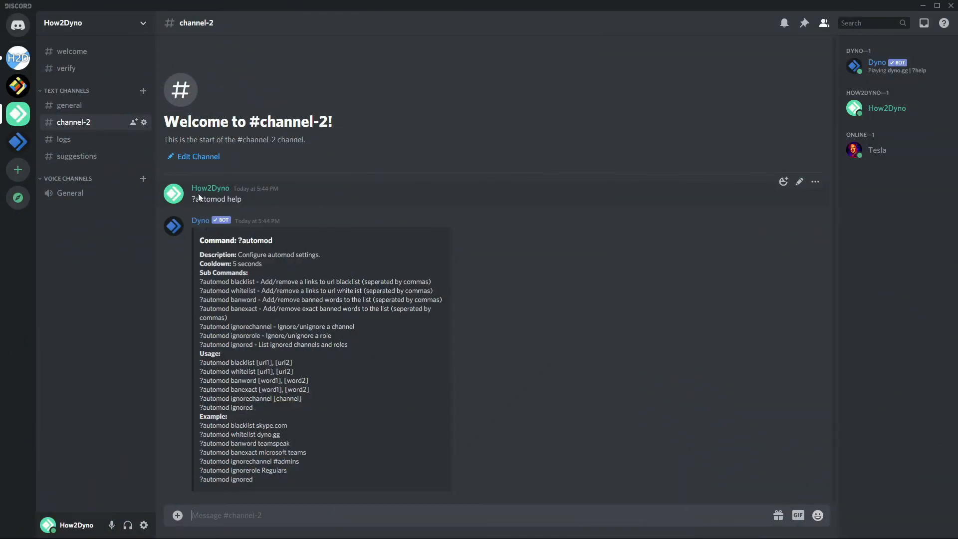
mouse_move(255, 189)
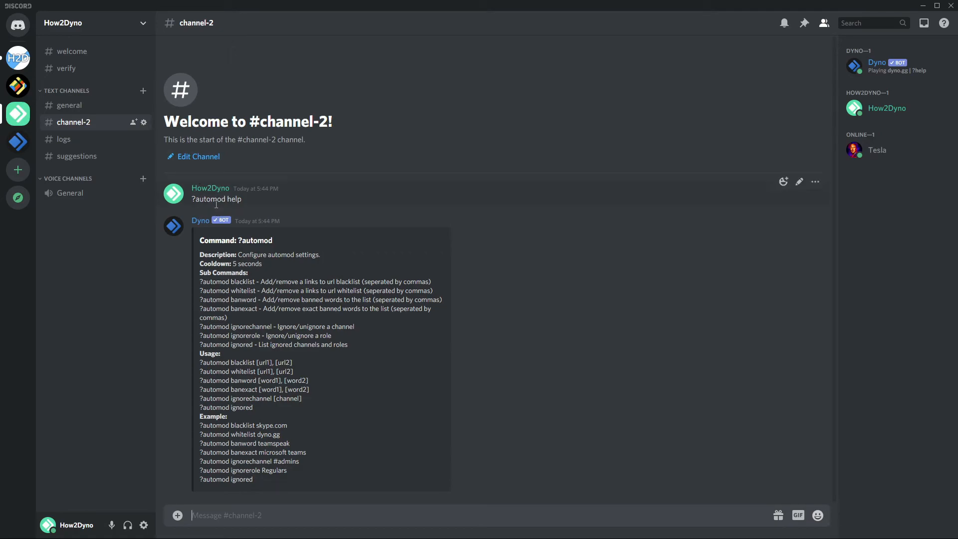
mouse_move(385, 215)
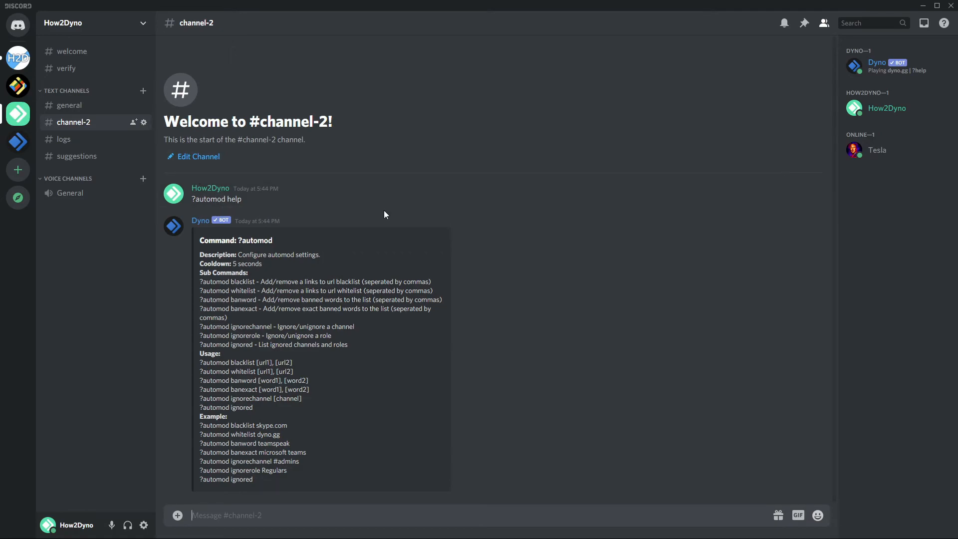
mouse_move(217, 199)
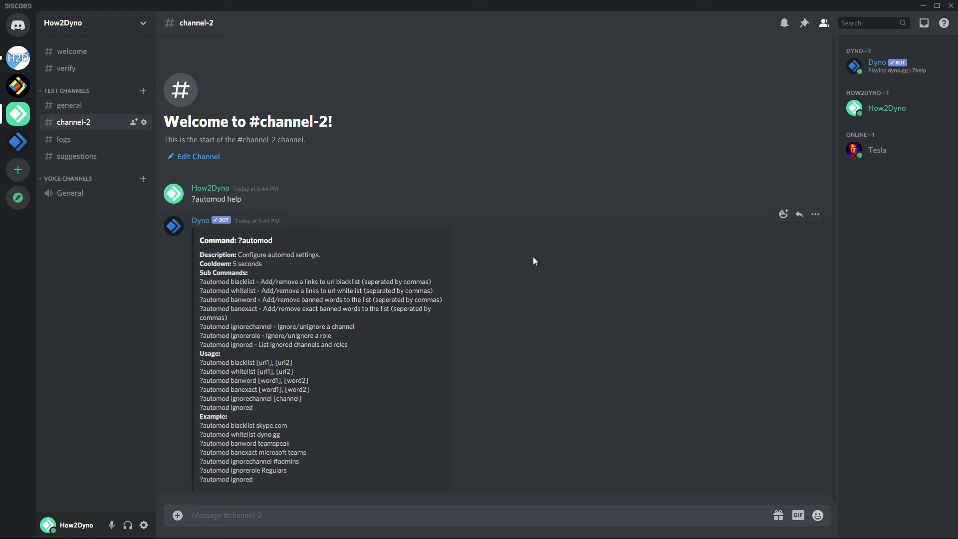
mouse_move(528, 249)
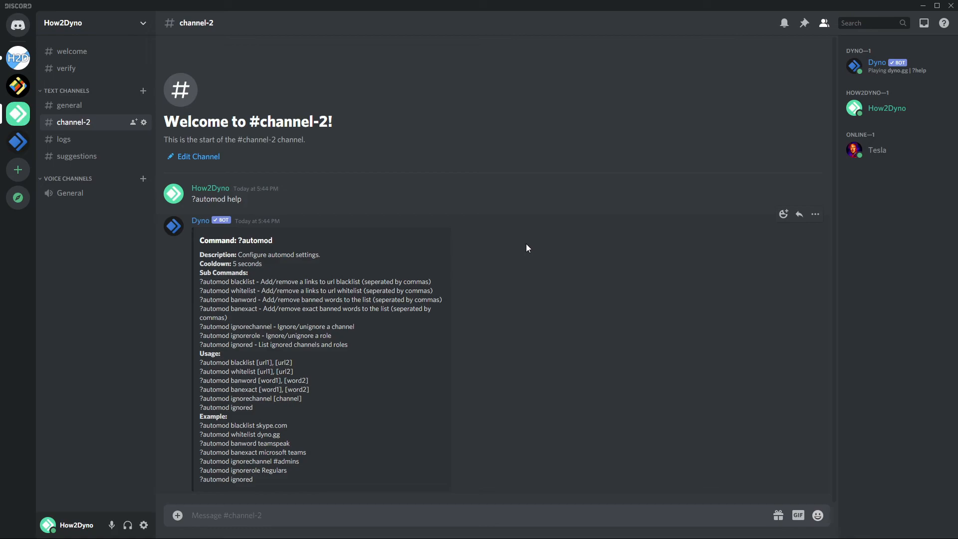